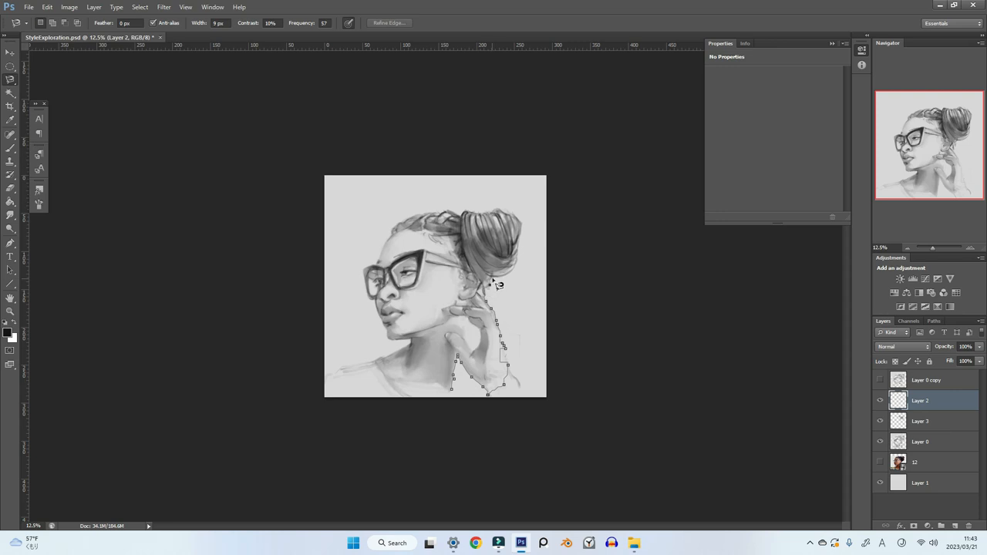
pyautogui.moveTo(519, 253)
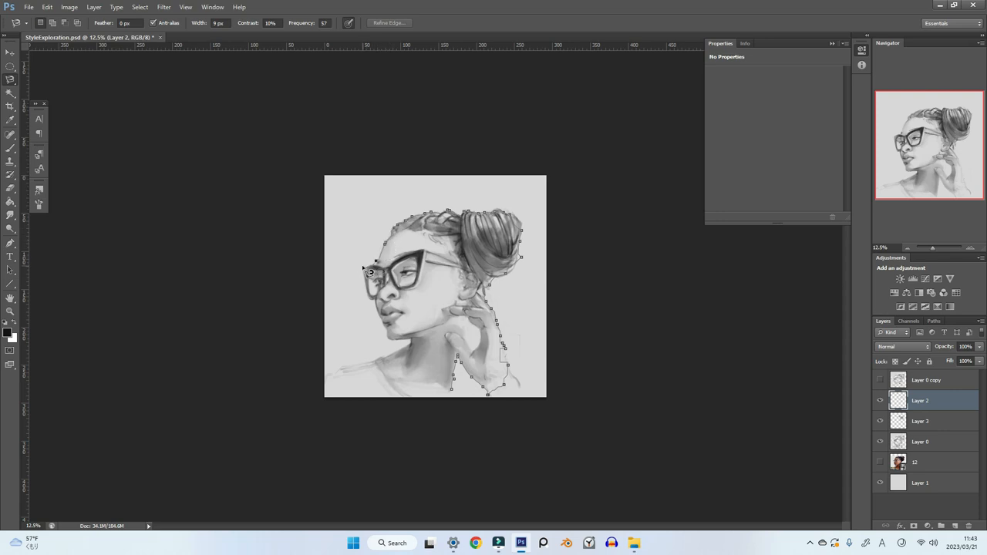
pyautogui.moveTo(369, 301)
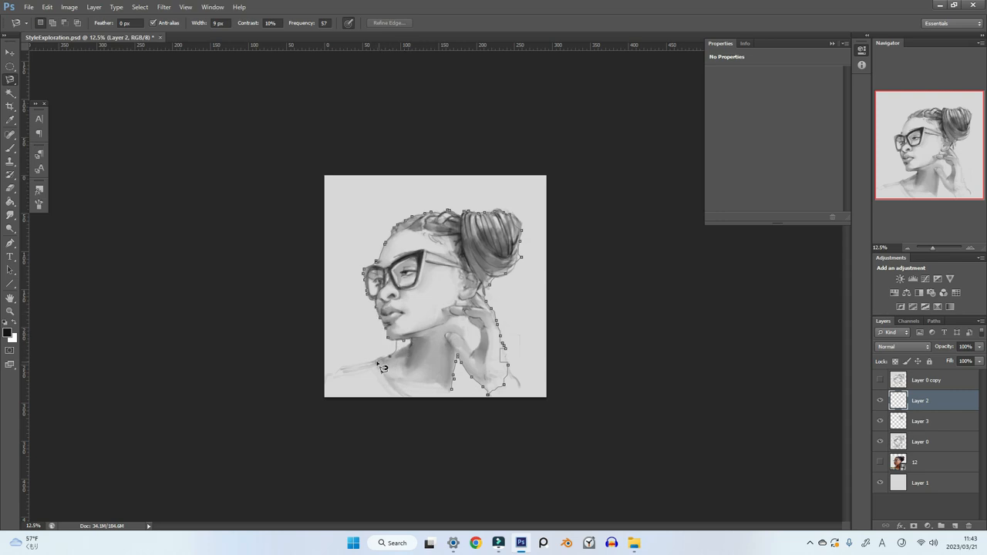
pyautogui.moveTo(406, 354)
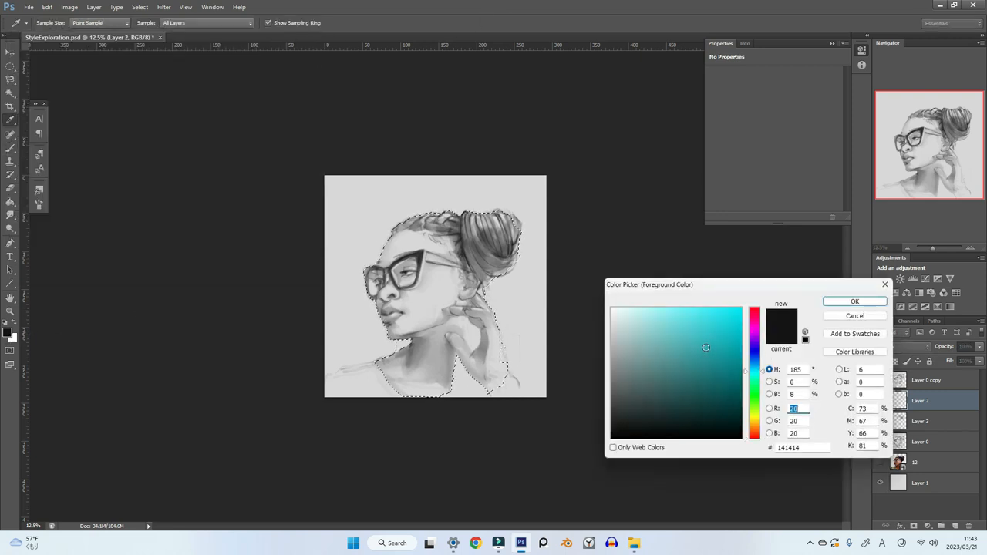
# - Set light teal #97d8de and paint it over the hair, forehead, ear and neck on Layer 2
pyautogui.click(685, 334)
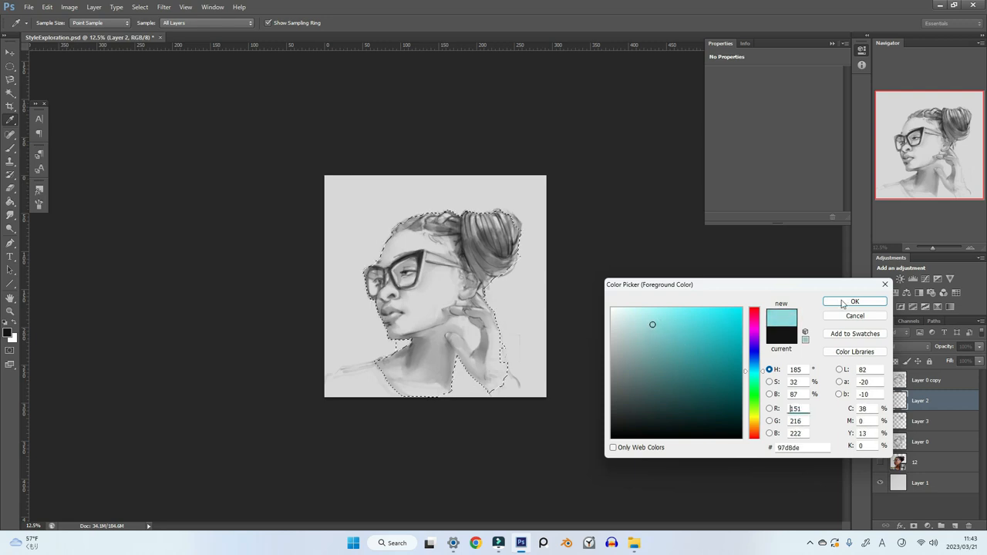
pyautogui.click(854, 302)
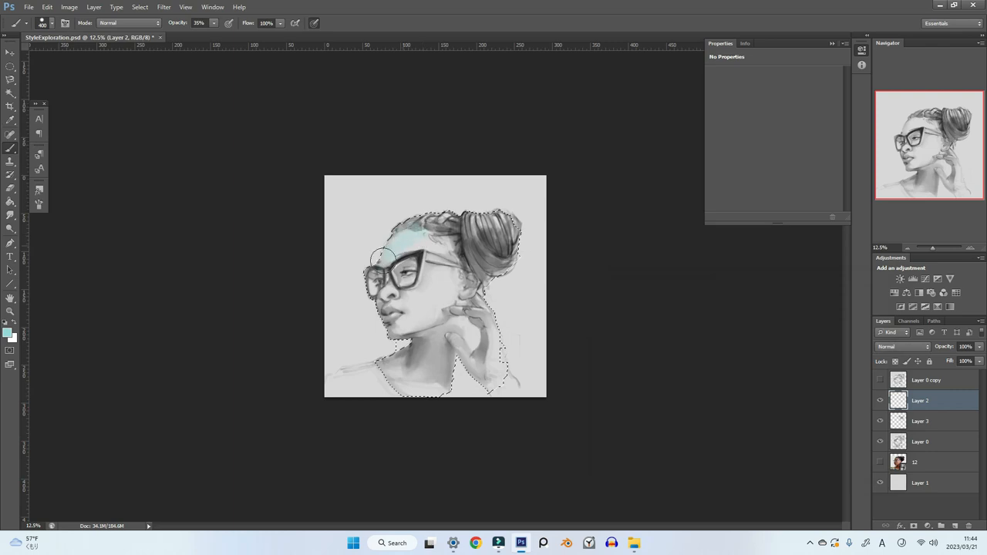
pyautogui.moveTo(385, 259); pyautogui.dragTo(435, 274)
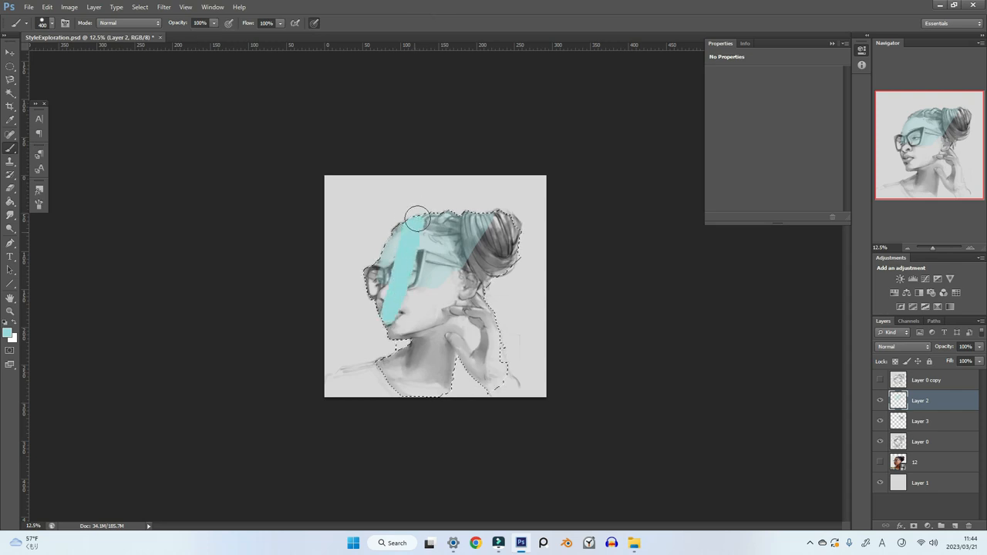
pyautogui.moveTo(420, 219); pyautogui.dragTo(405, 227)
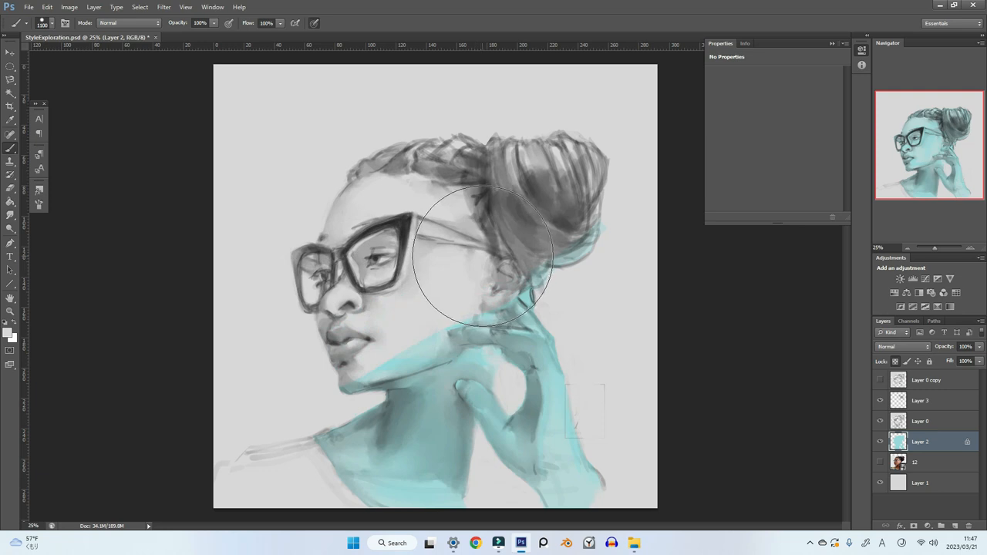
pyautogui.moveTo(482, 255); pyautogui.dragTo(529, 366)
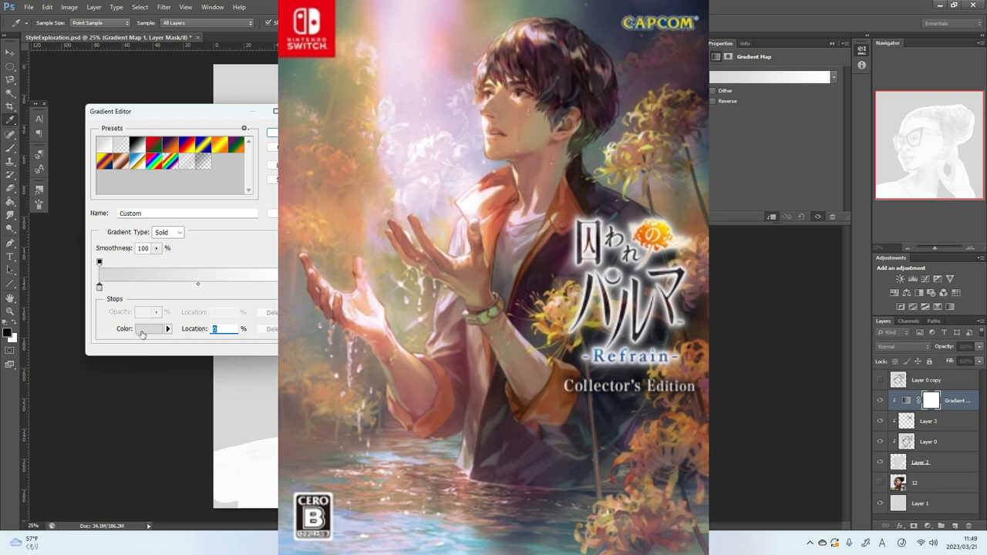
# - Set the Gradient Map's stop colours to black-to-white and preview the grayscale portrait
pyautogui.click(147, 329)
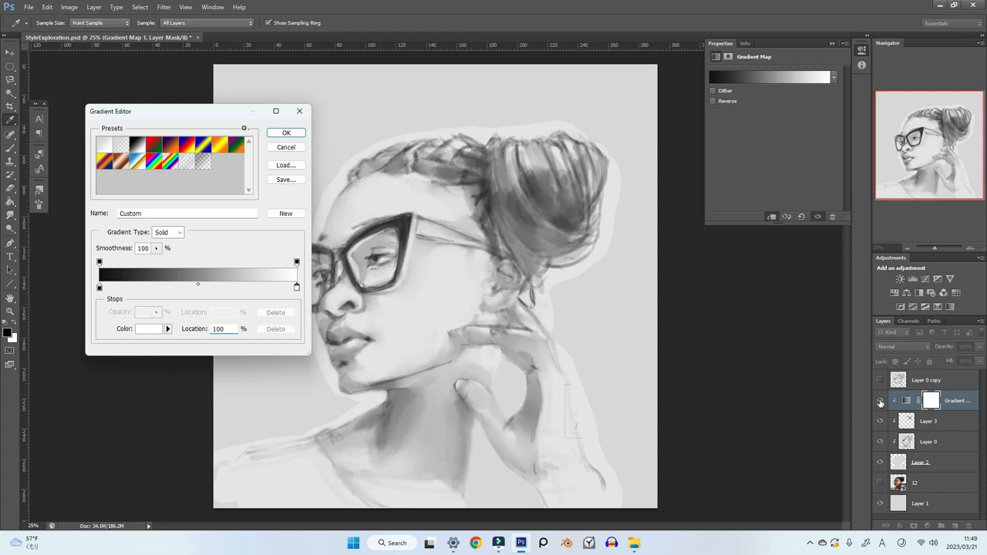
pyautogui.click(148, 329)
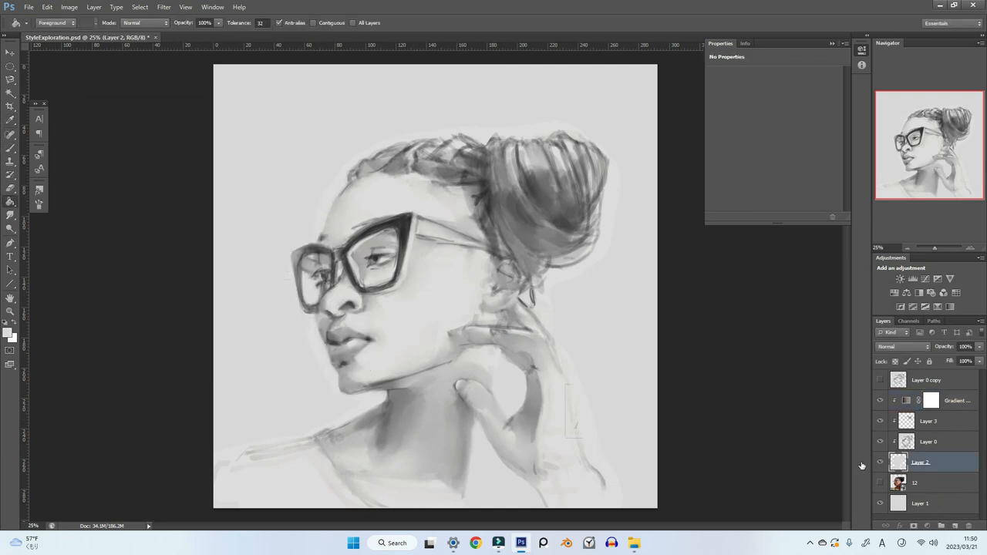
# - Add a warm tan #ccac7e colour stop at 85% to the Gradient Map
pyautogui.click(902, 401)
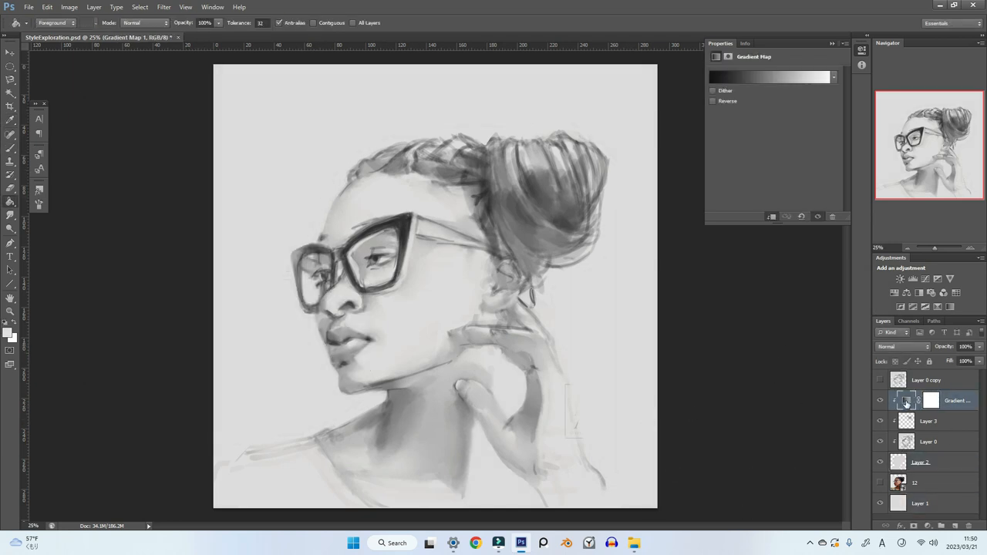
pyautogui.click(771, 78)
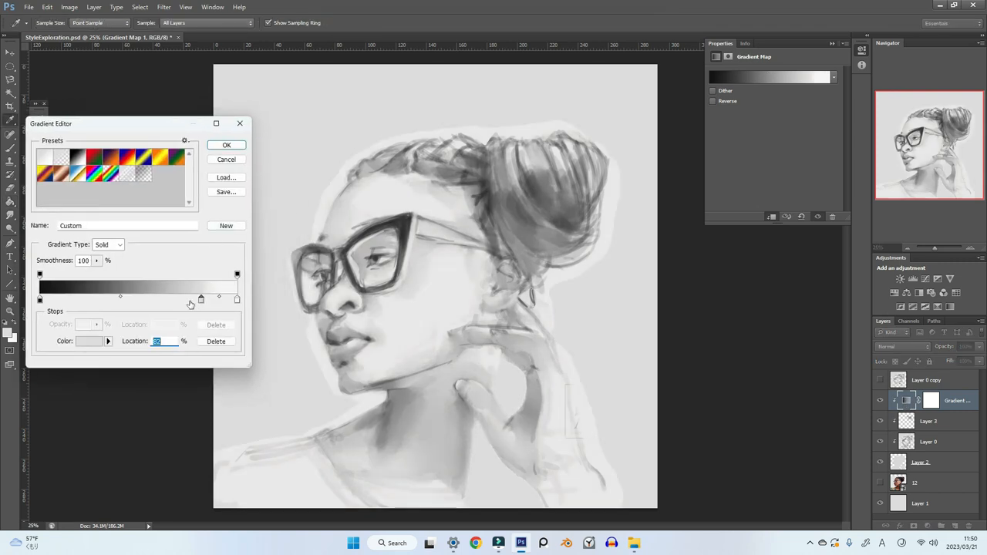
pyautogui.moveTo(200, 299); pyautogui.dragTo(221, 299)
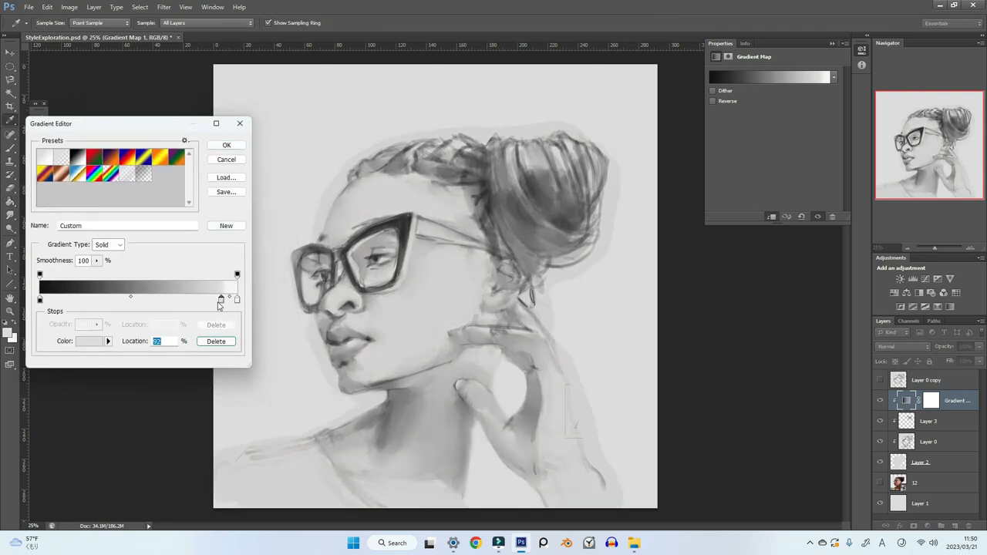
pyautogui.click(84, 342)
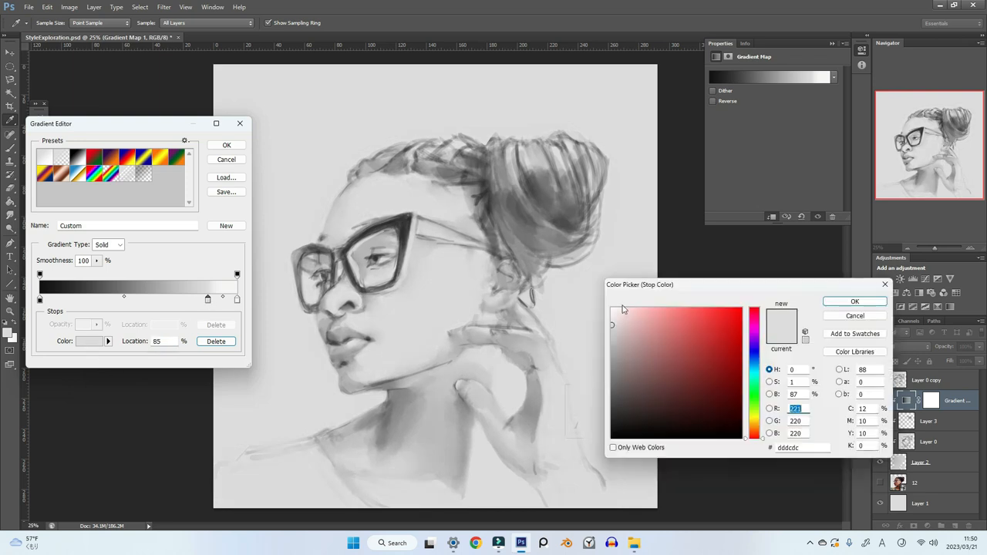
pyautogui.click(652, 343)
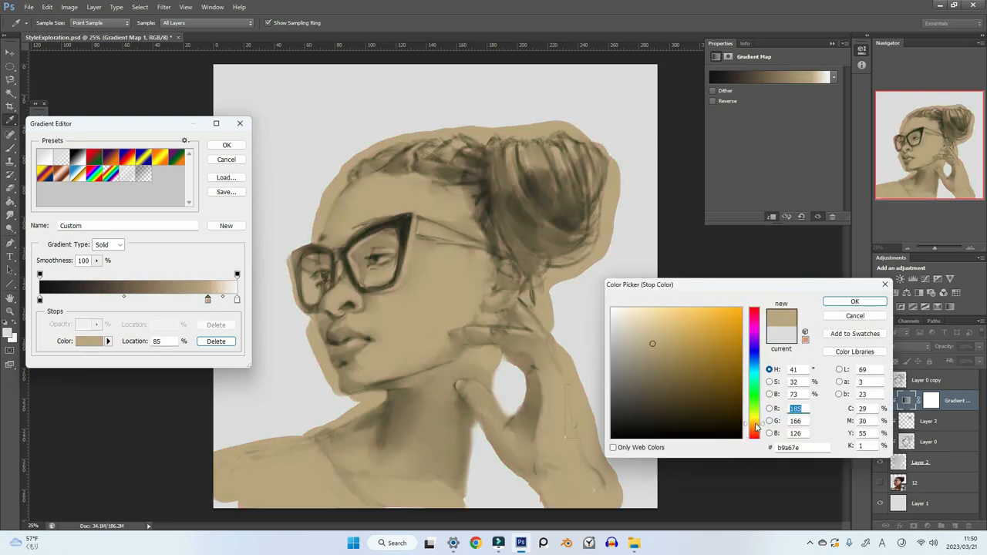
pyautogui.click(656, 323)
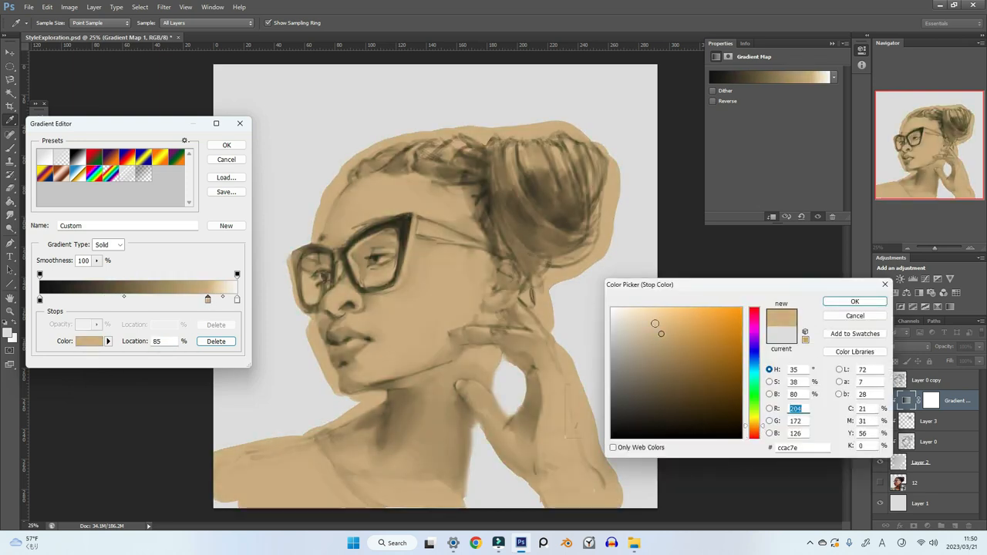
pyautogui.click(652, 333)
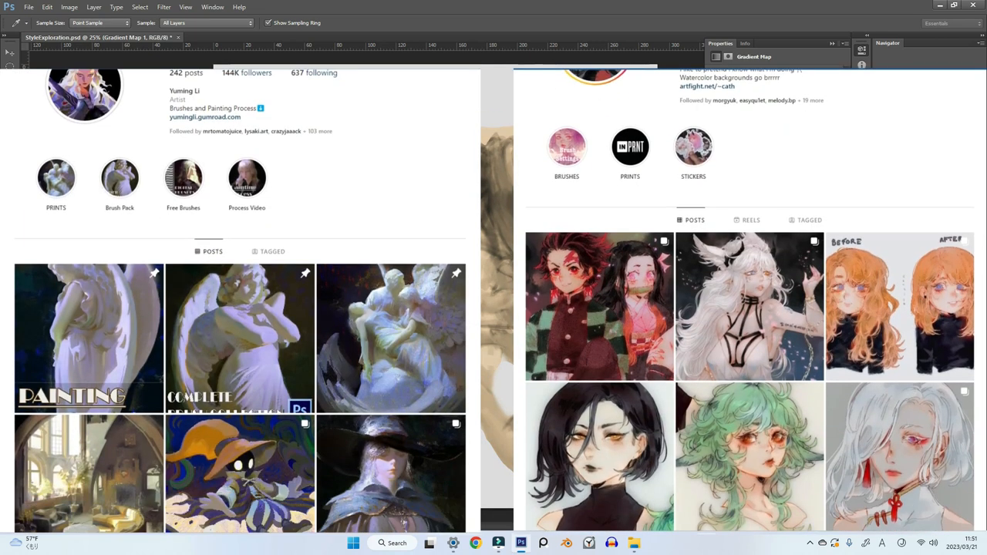
pyautogui.scroll(-3)
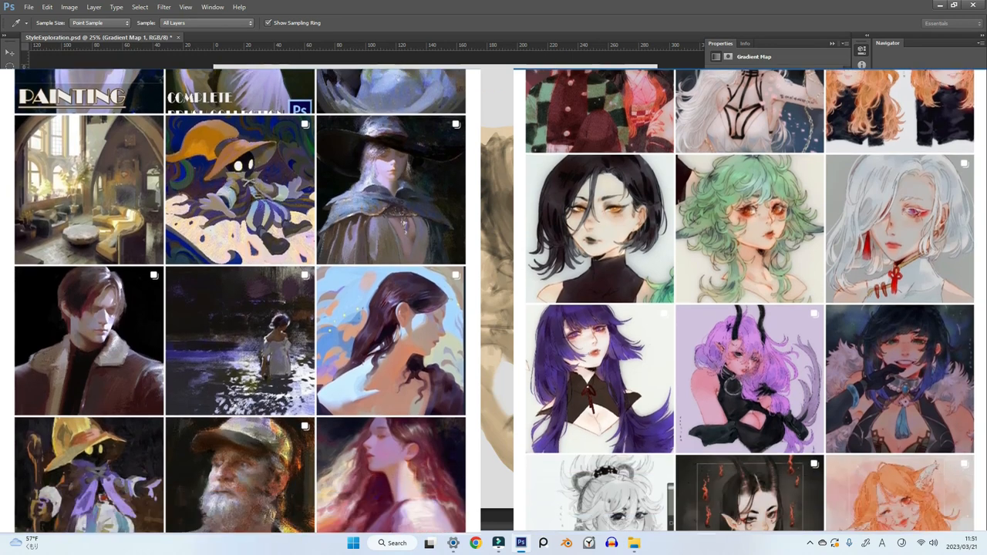
pyautogui.scroll(-3)
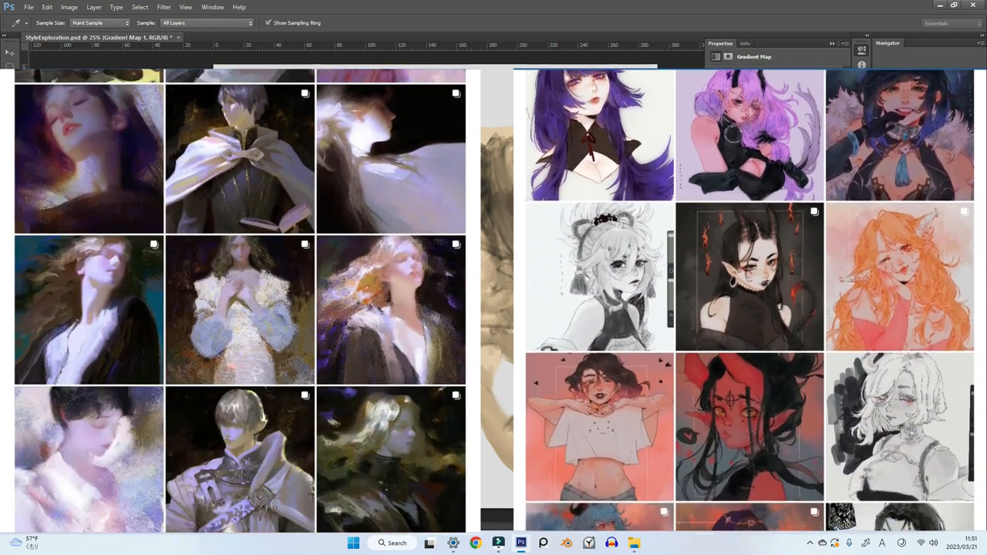
pyautogui.scroll(-3)
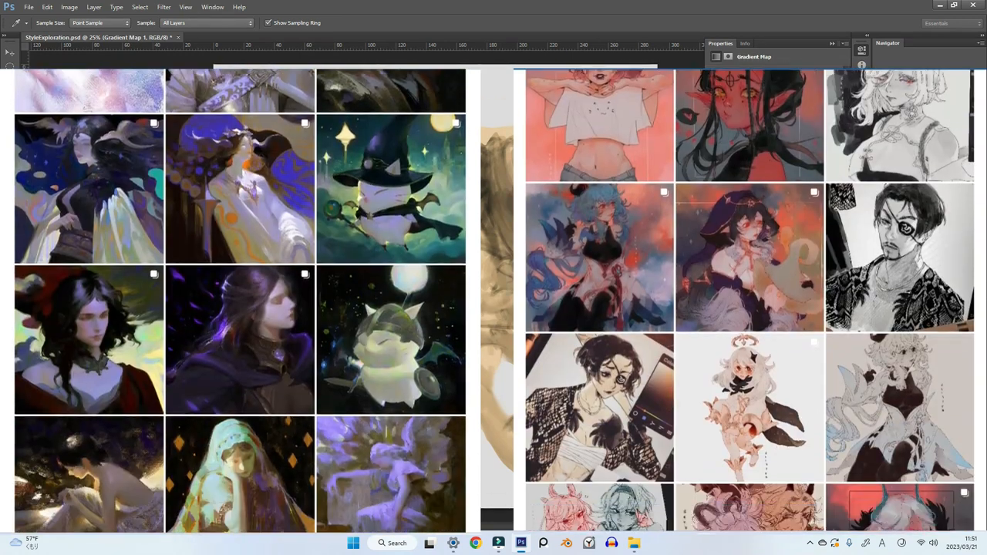
pyautogui.scroll(-3)
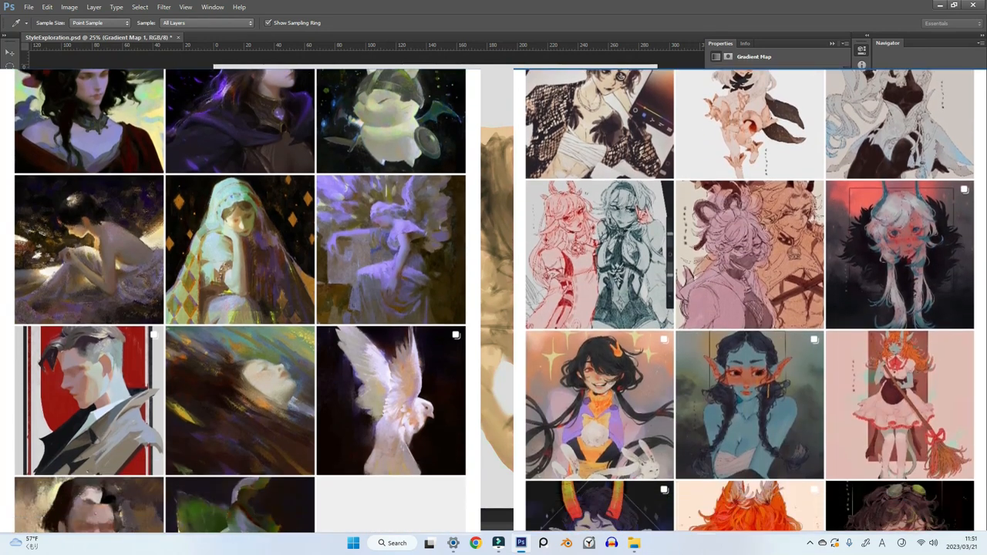
pyautogui.scroll(-3)
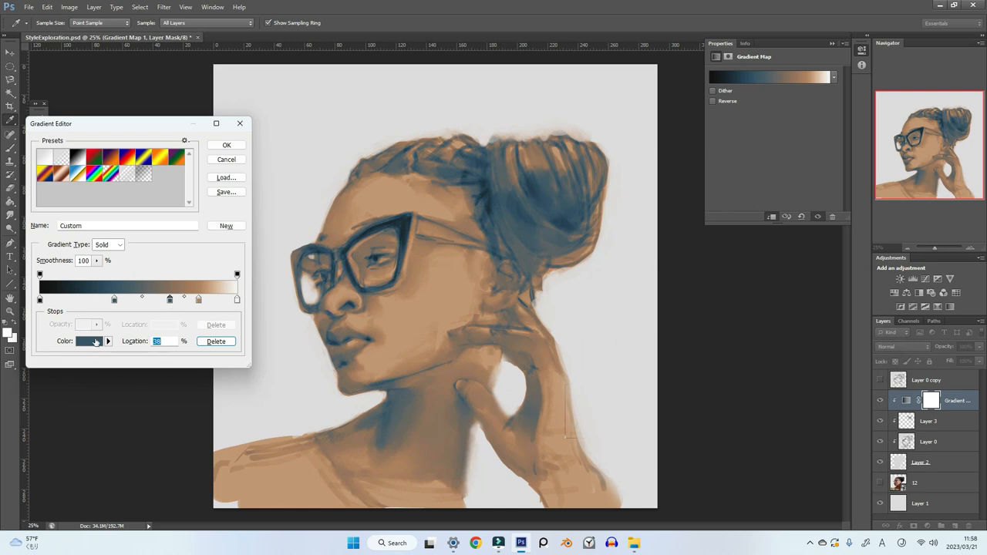
# - Recolour the dark blue gradient stop to a darker, more saturated tan
pyautogui.click(86, 341)
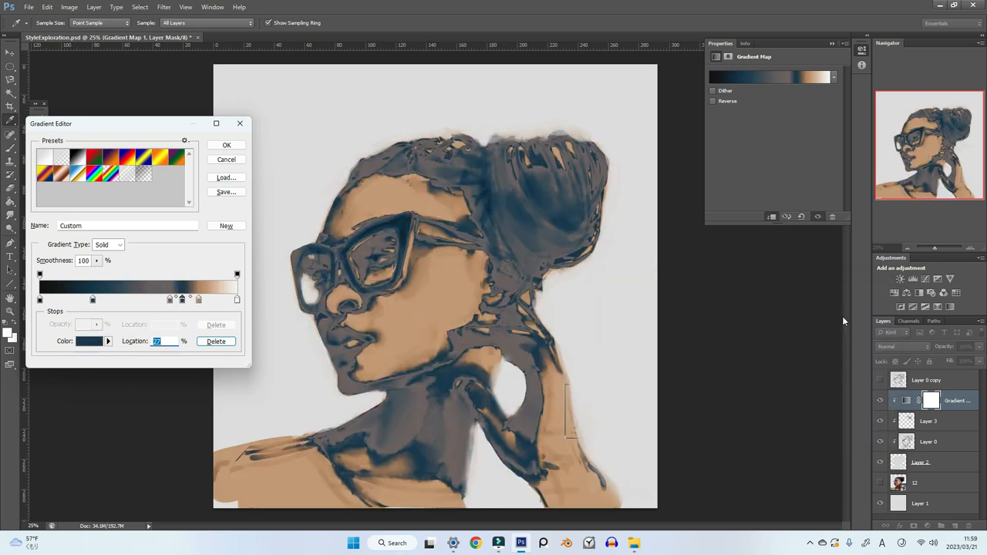
pyautogui.click(87, 341)
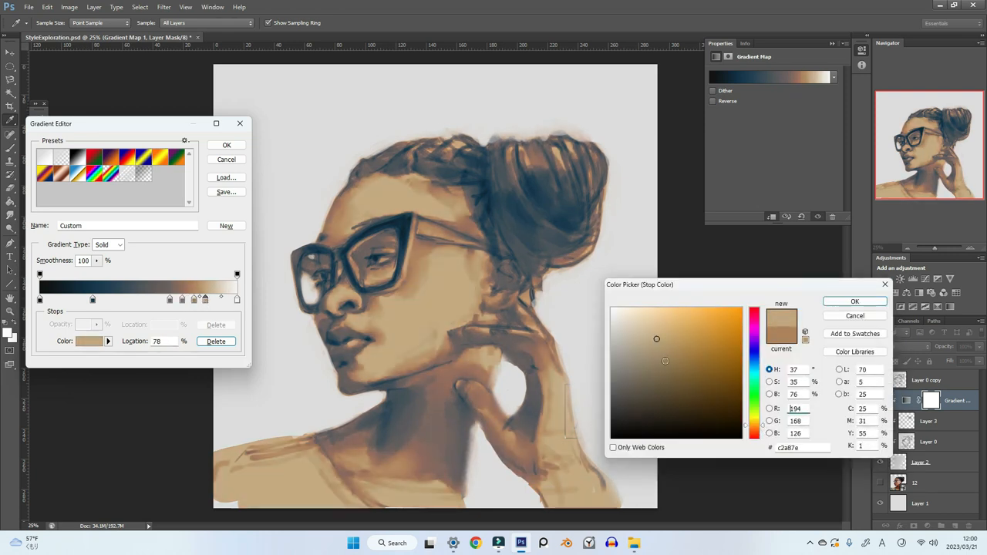
pyautogui.click(661, 346)
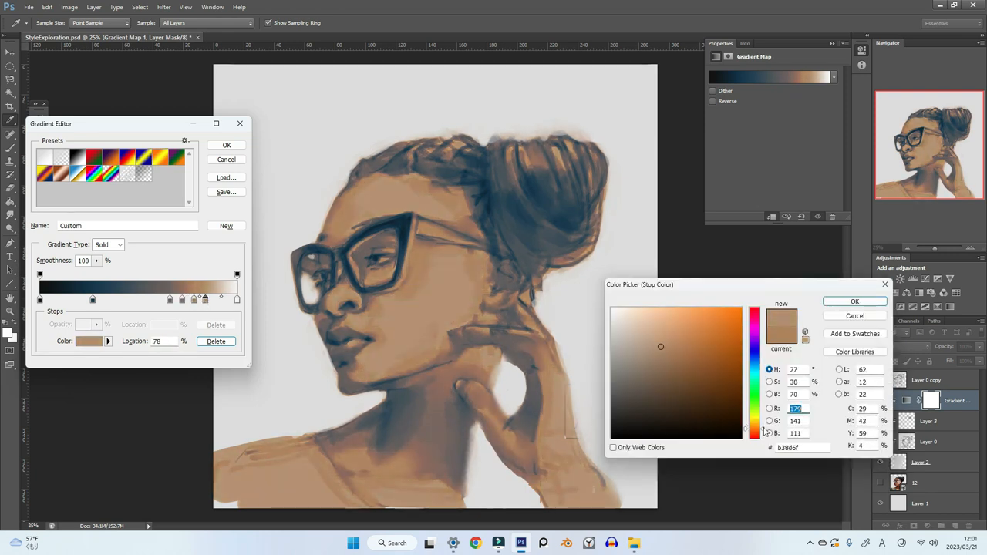
pyautogui.click(674, 340)
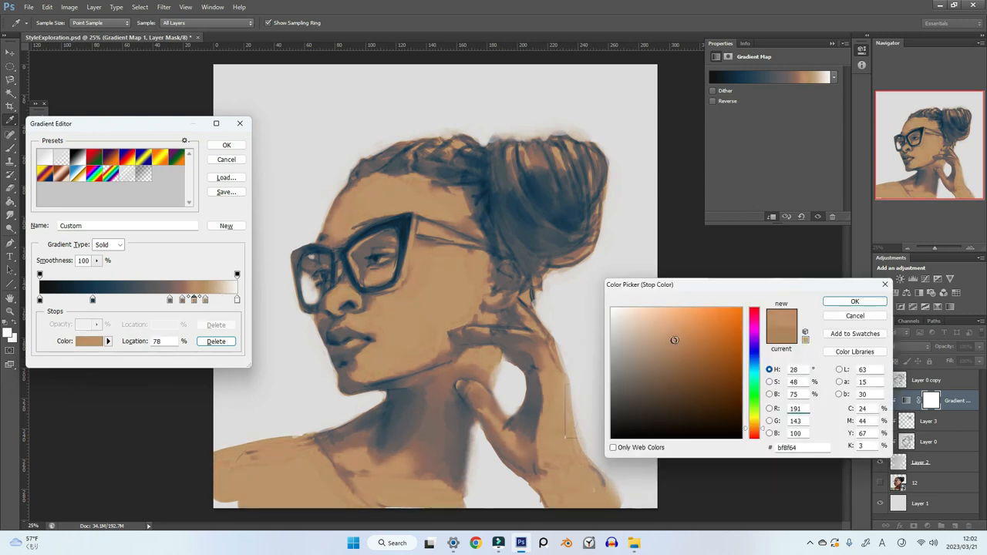
pyautogui.click(854, 301)
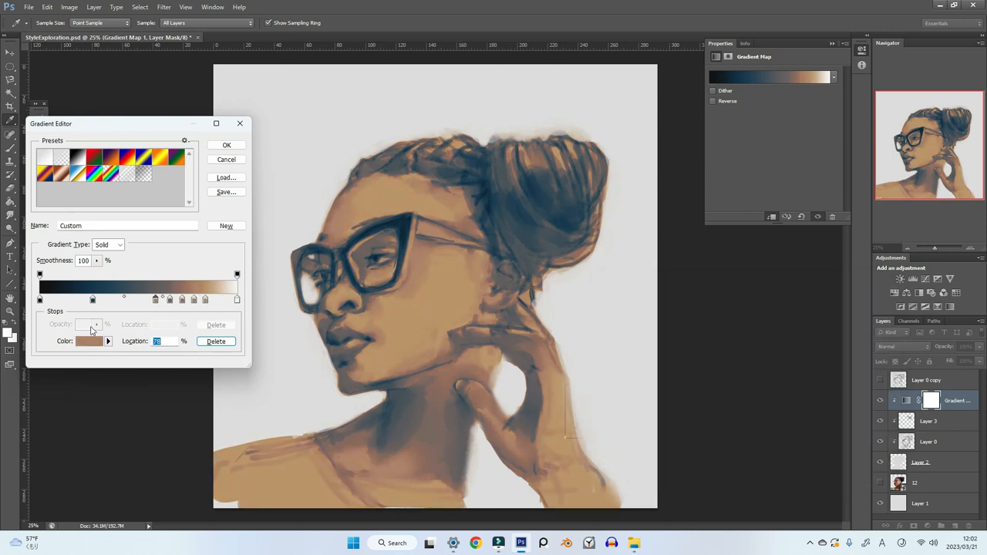
# - Give gradient stops a rosier brown and a muted mauve at 58%
pyautogui.click(87, 342)
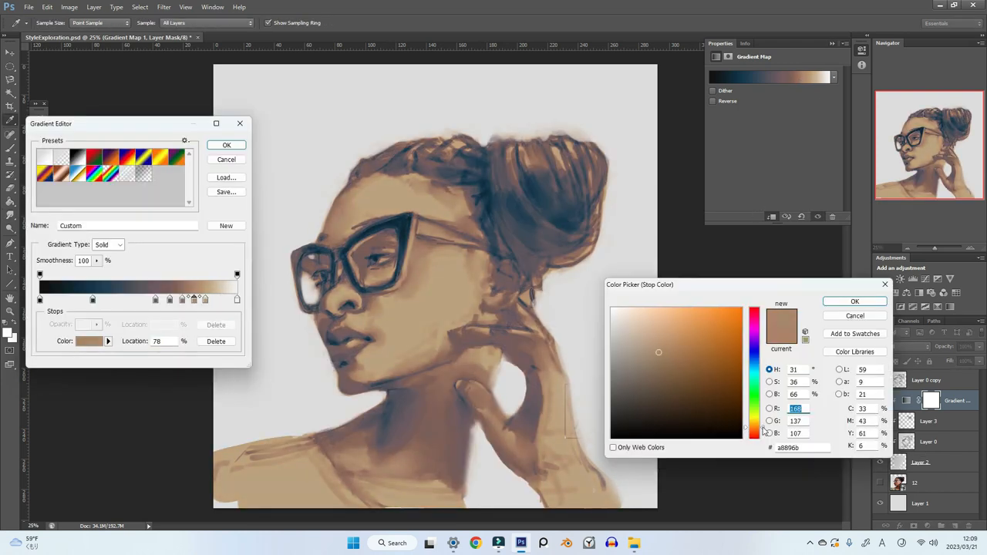
pyautogui.click(649, 347)
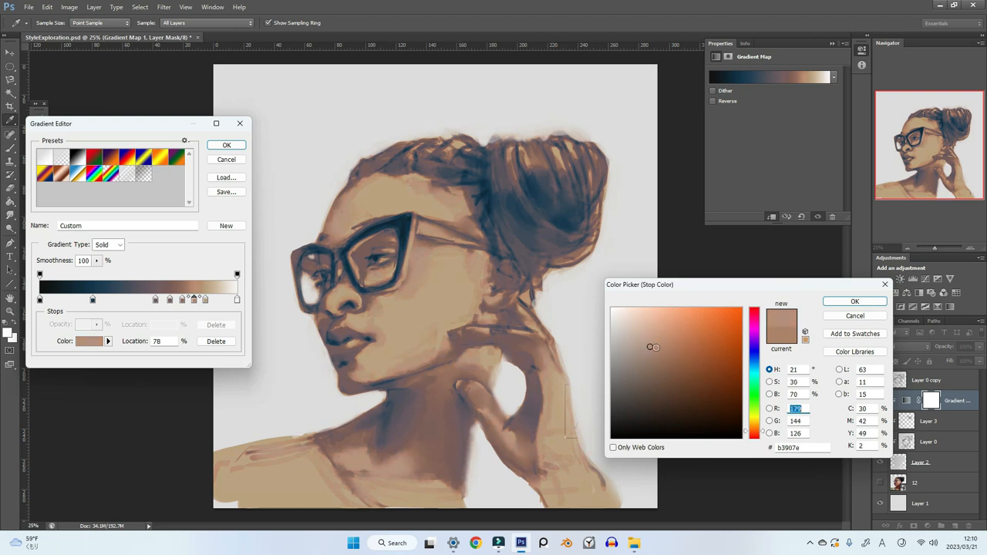
pyautogui.click(658, 356)
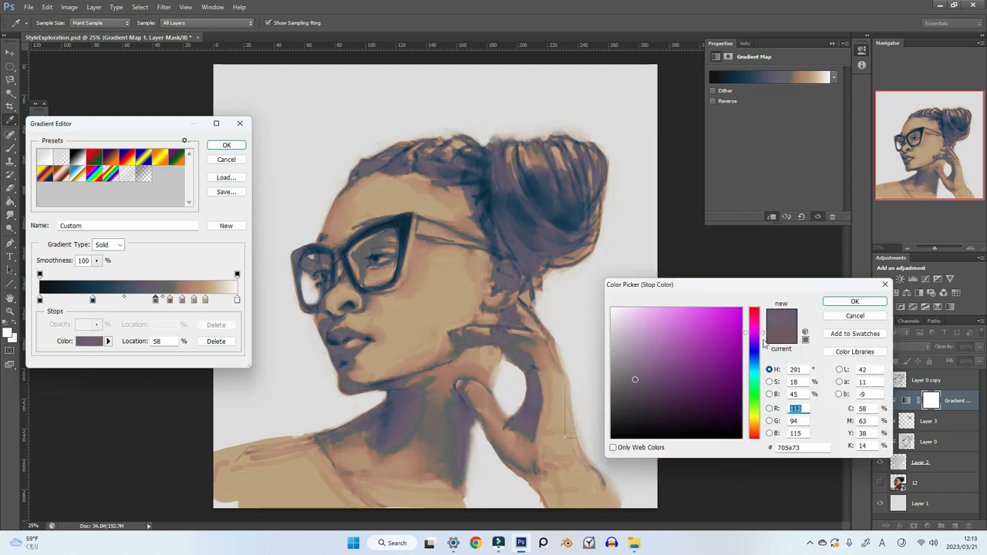
pyautogui.click(854, 301)
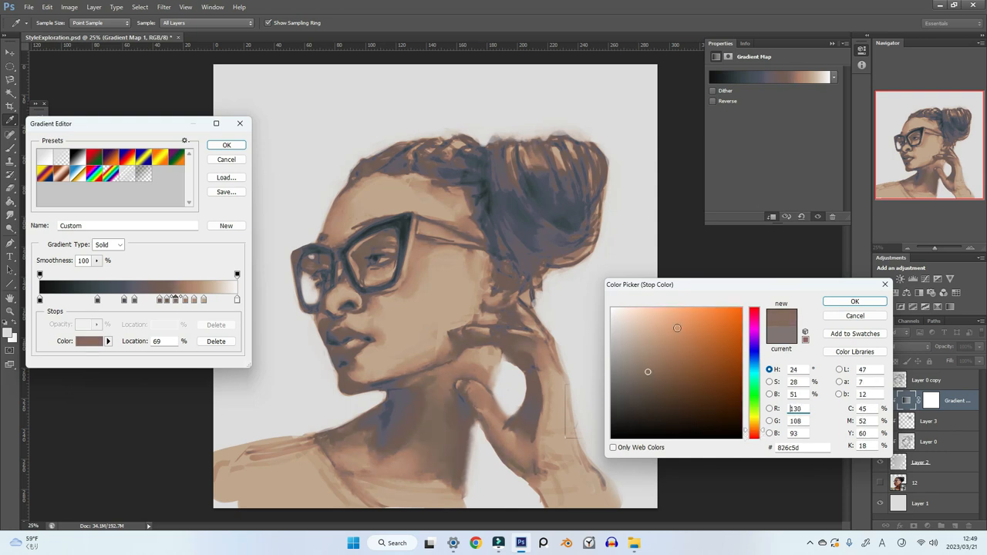
pyautogui.click(855, 301)
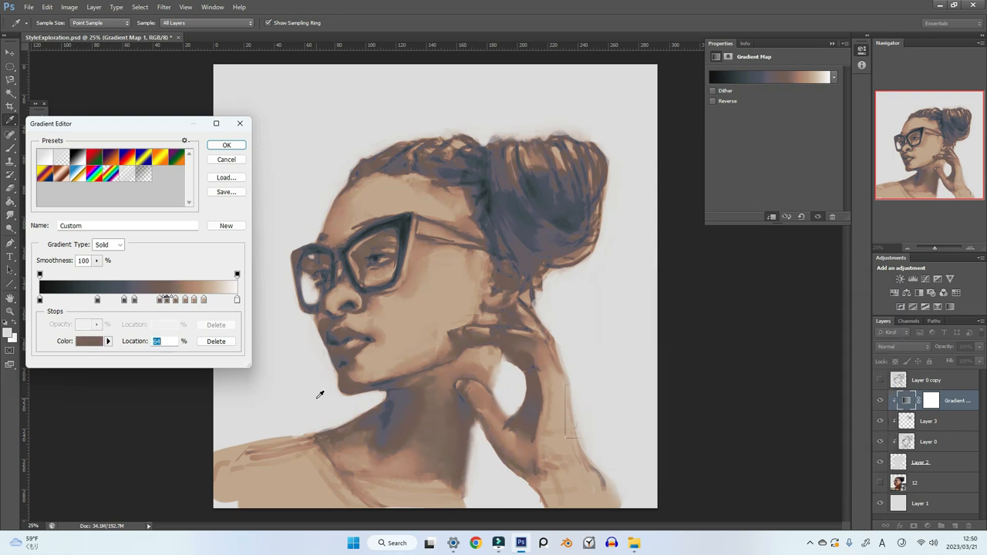
# - Set a pinkish tan on the 78% stop and add a grey-mauve darker stop
pyautogui.click(80, 341)
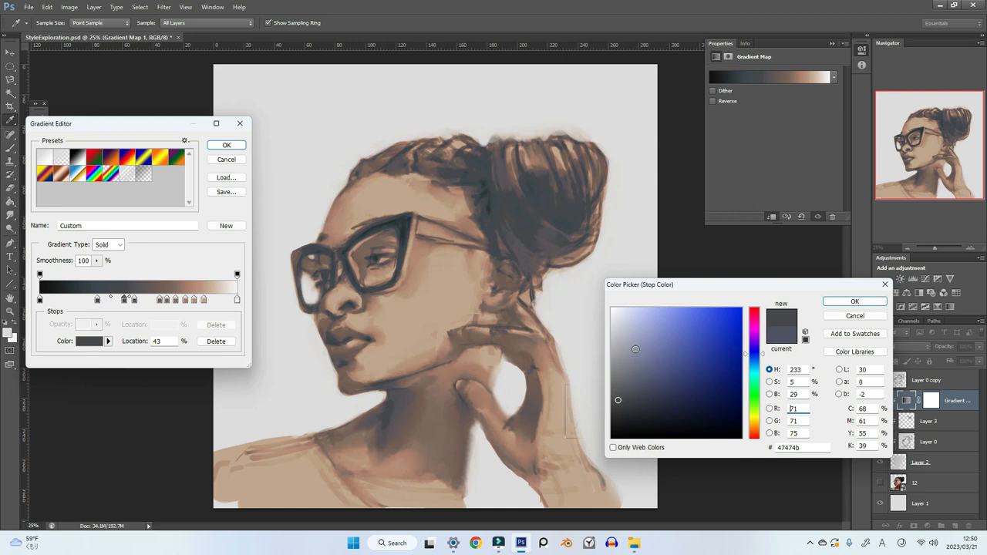
pyautogui.click(654, 338)
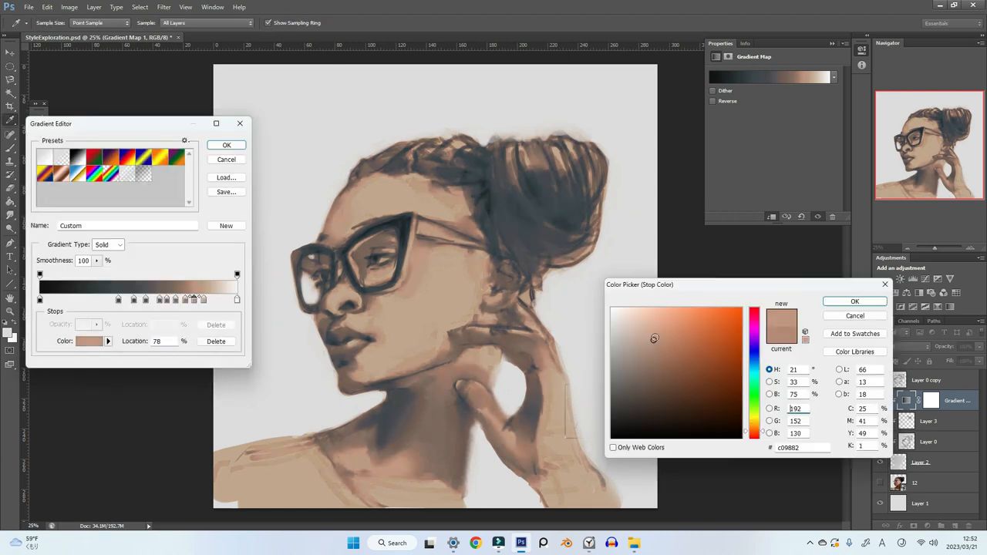
pyautogui.click(649, 354)
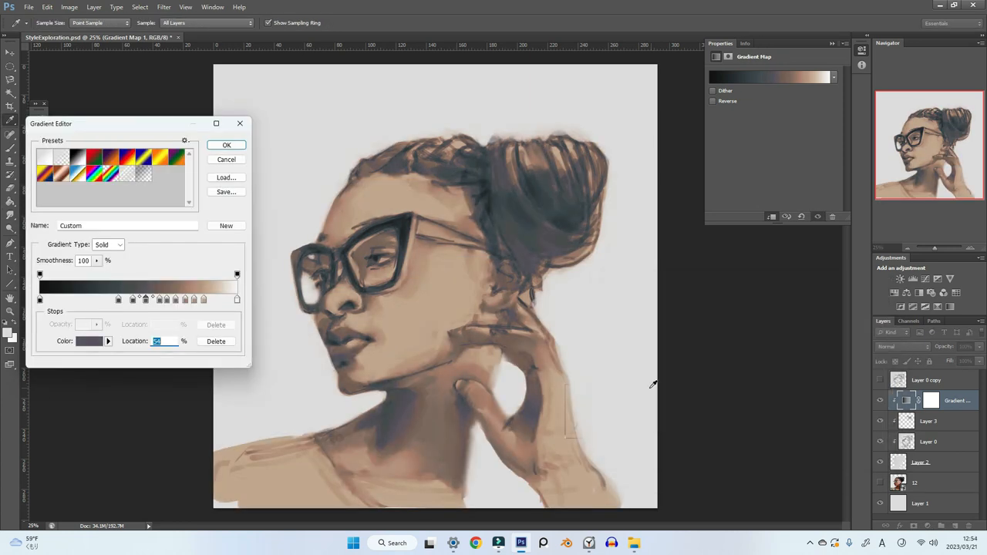
pyautogui.click(85, 341)
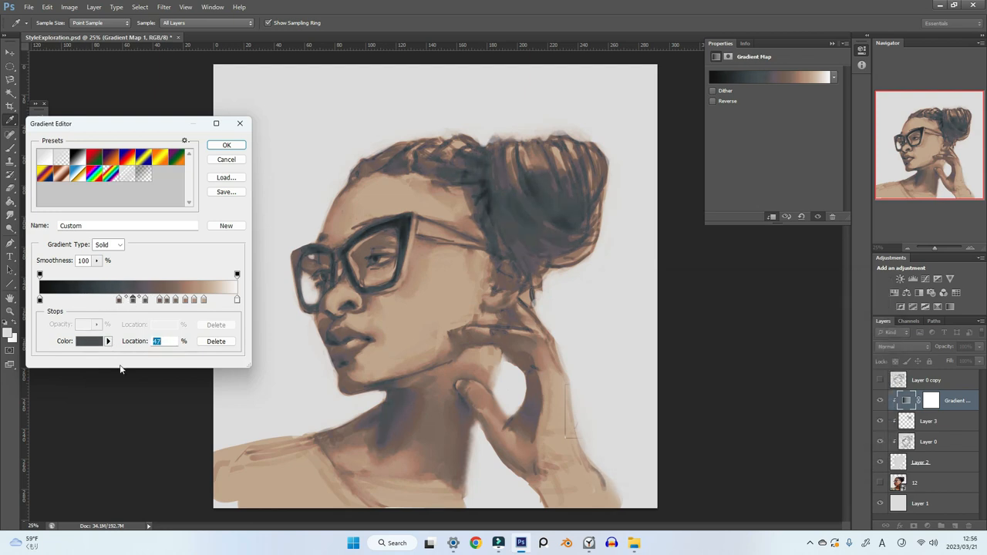
pyautogui.click(85, 341)
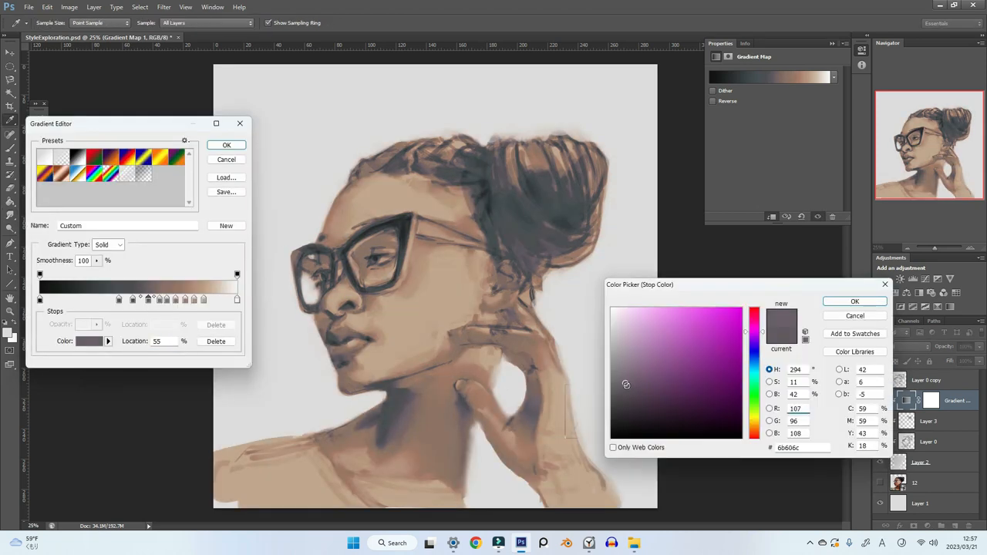
# - Set muted brown at 73% and light warm tan at 83%, then apply the gradient
pyautogui.click(650, 358)
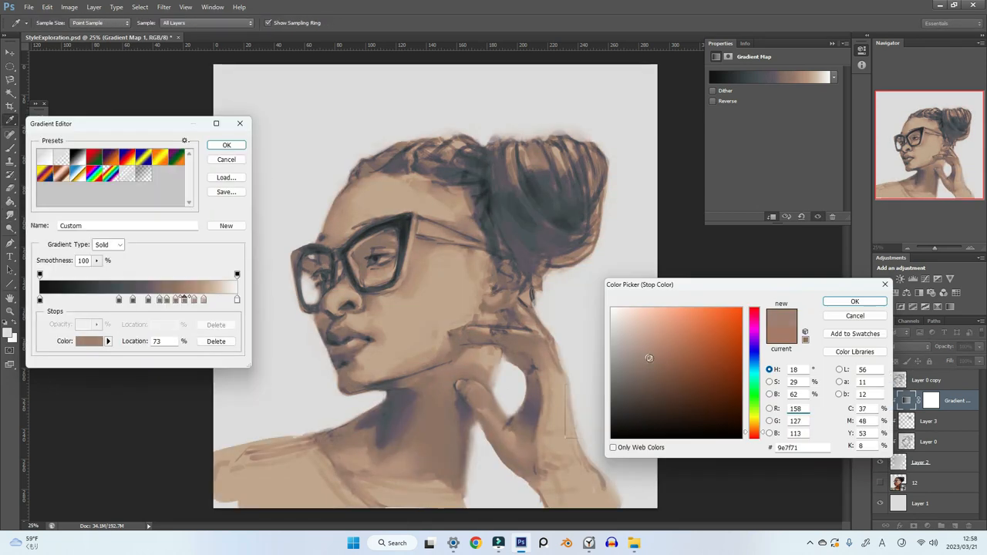
pyautogui.click(652, 343)
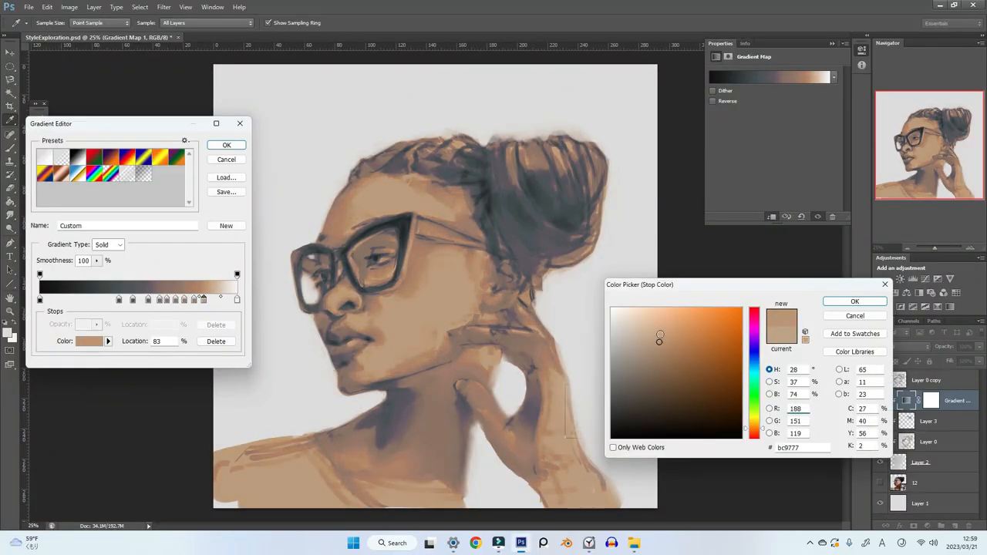
pyautogui.click(854, 302)
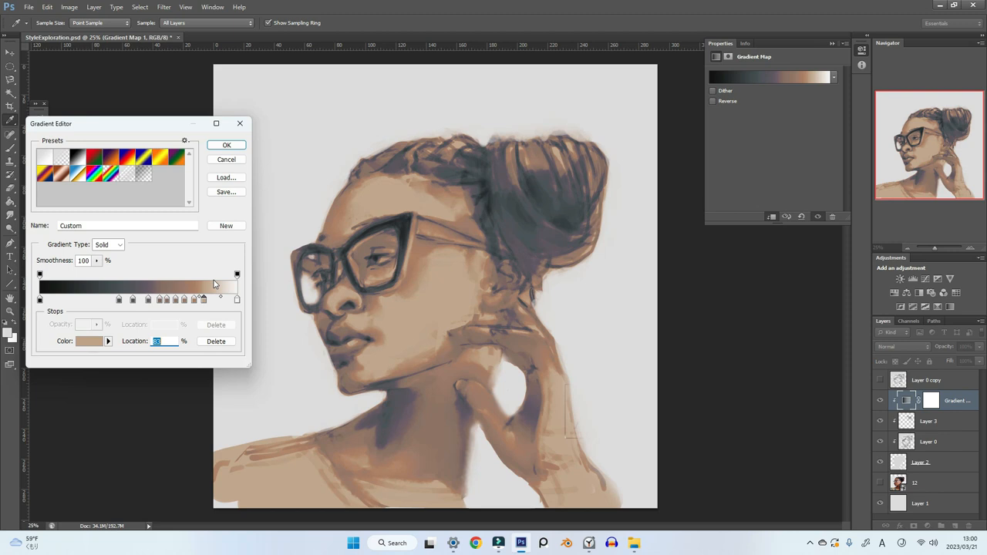
pyautogui.click(88, 341)
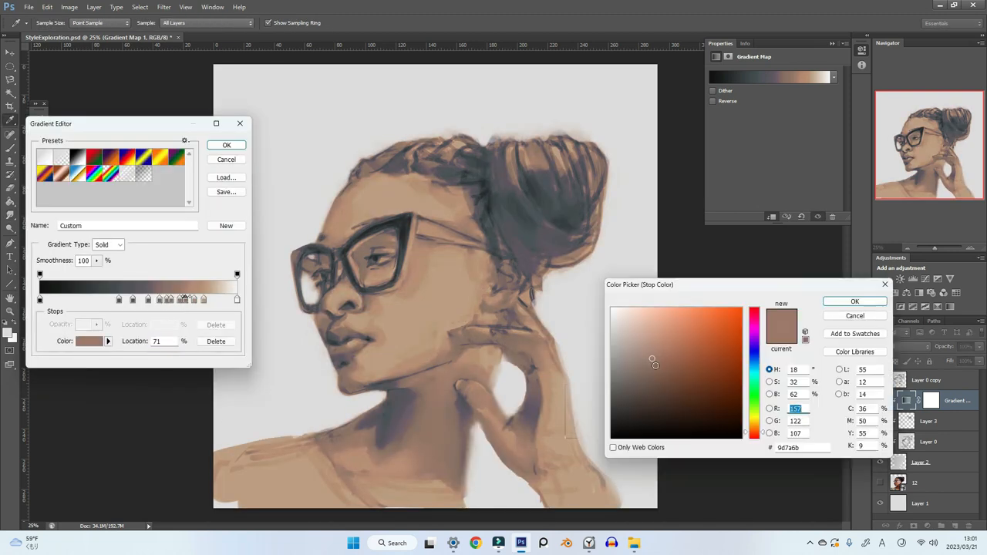
pyautogui.click(854, 301)
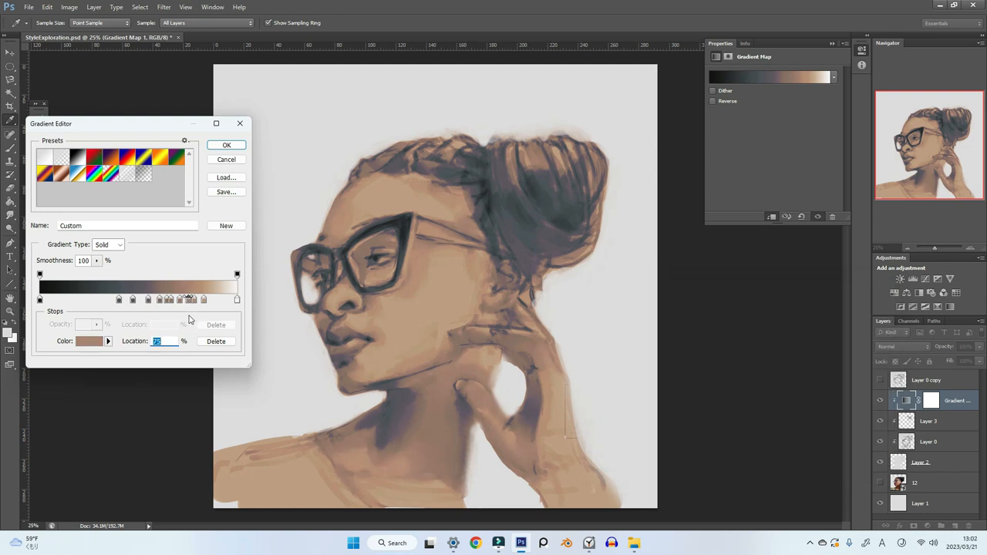
pyautogui.click(87, 340)
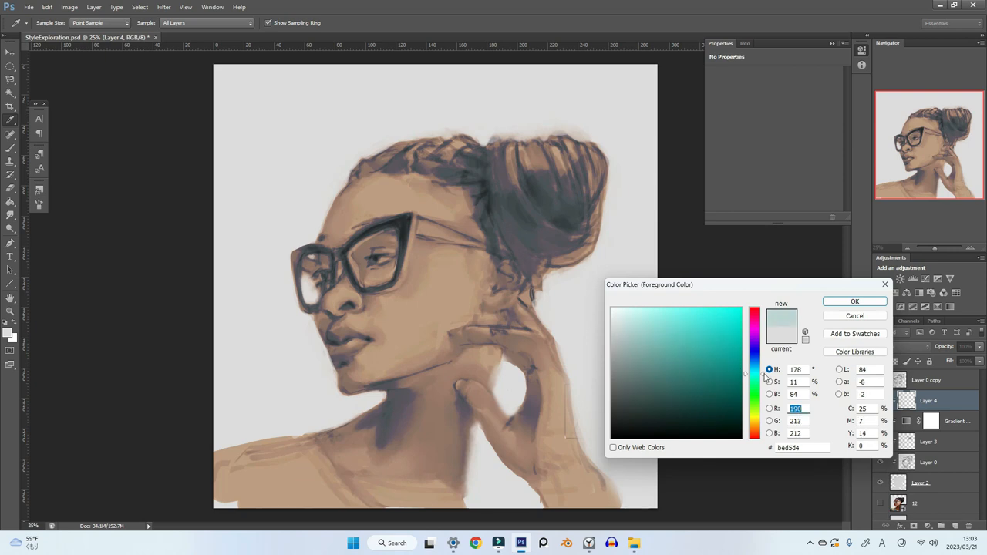
# - Paint colour-mode teal over the neck shadows and choose dark brown for the glasses
pyautogui.click(854, 300)
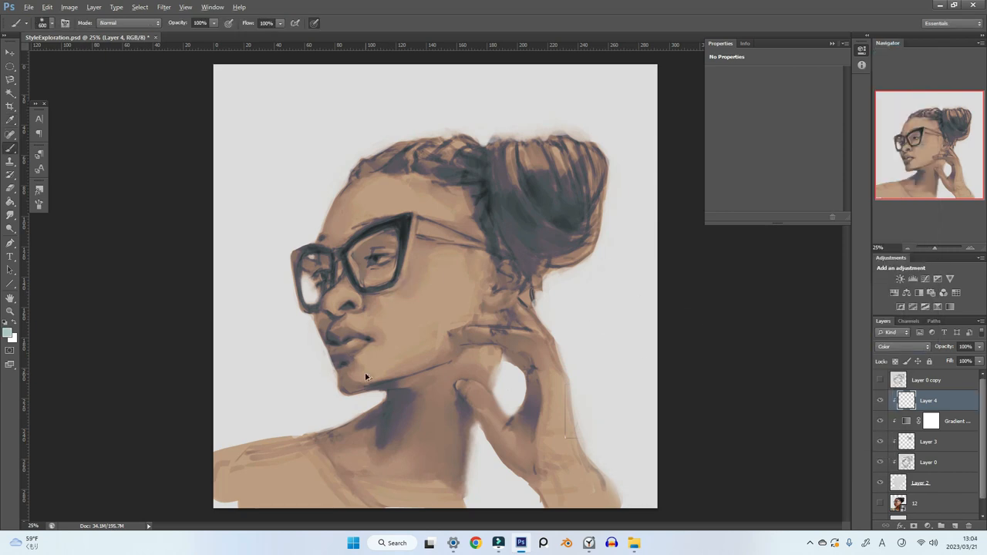
pyautogui.moveTo(366, 378); pyautogui.dragTo(343, 362)
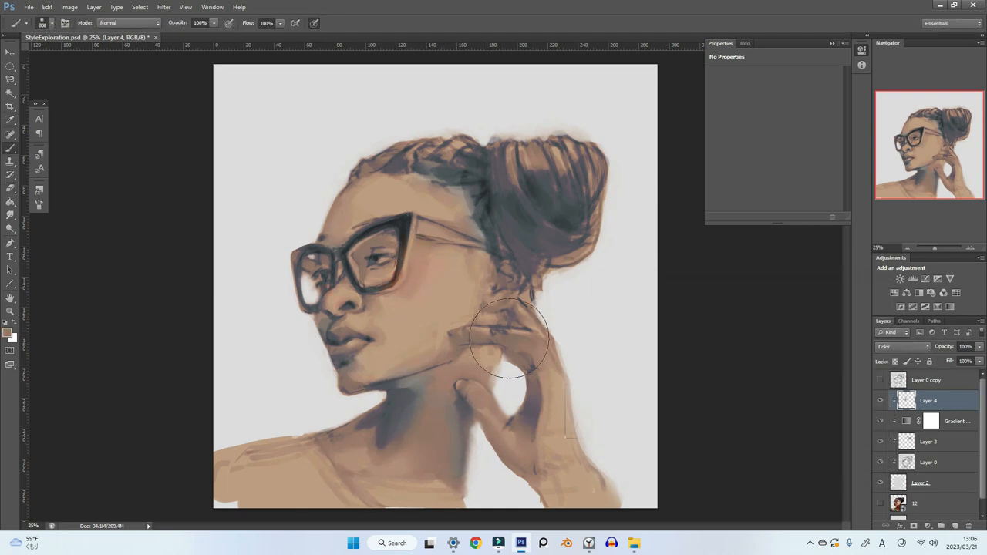
pyautogui.click(7, 331)
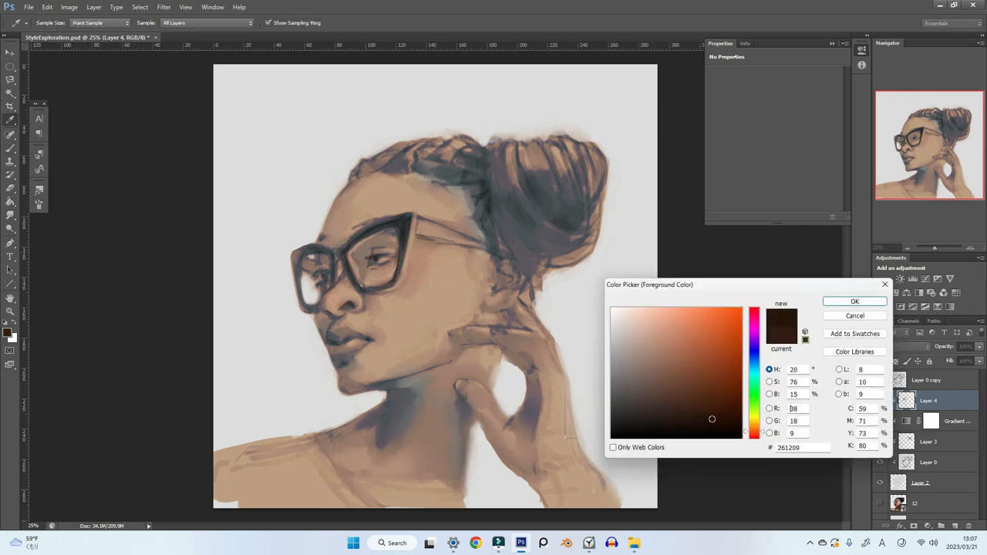
pyautogui.click(854, 301)
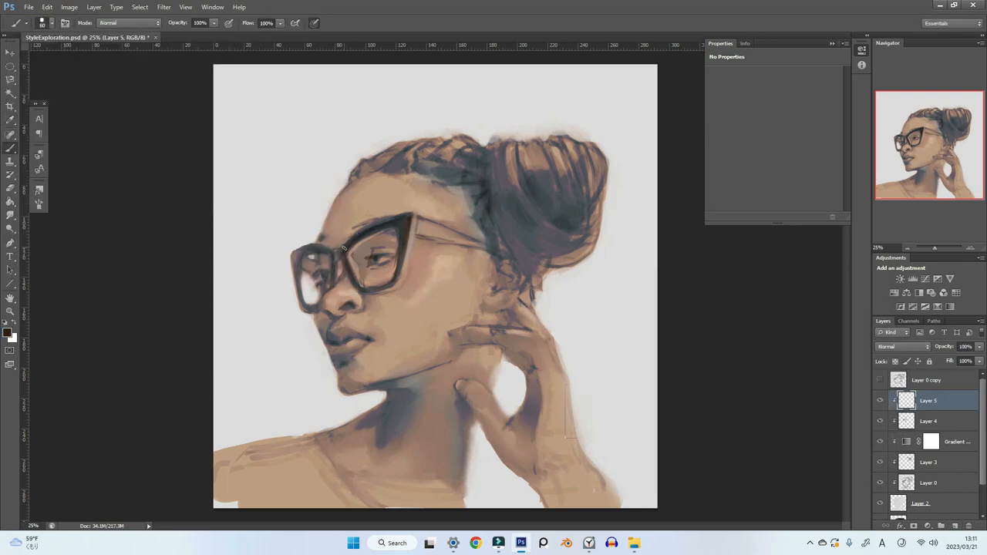
# - On colour Layer 4, paint the glasses arm pale grey and tint the lips red
pyautogui.click(945, 441)
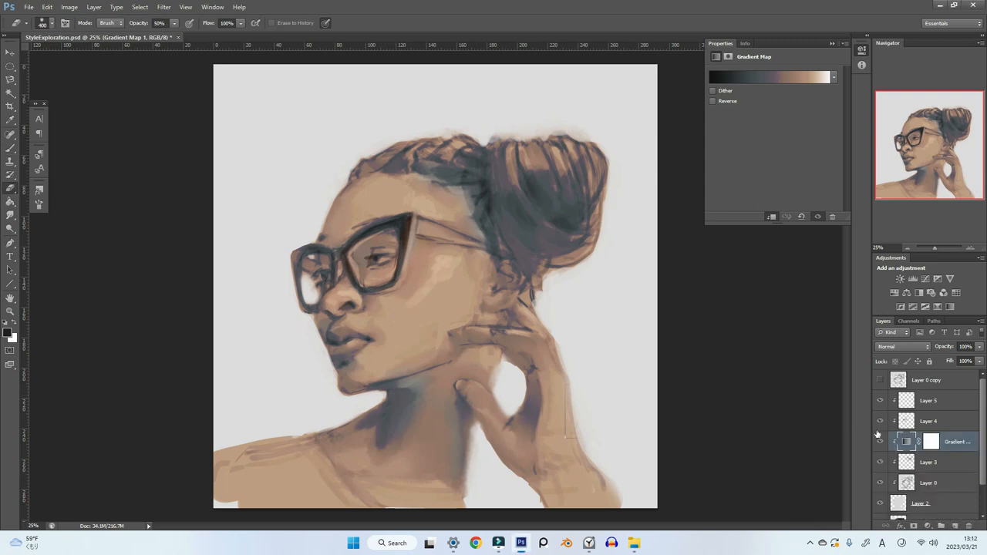
pyautogui.click(930, 441)
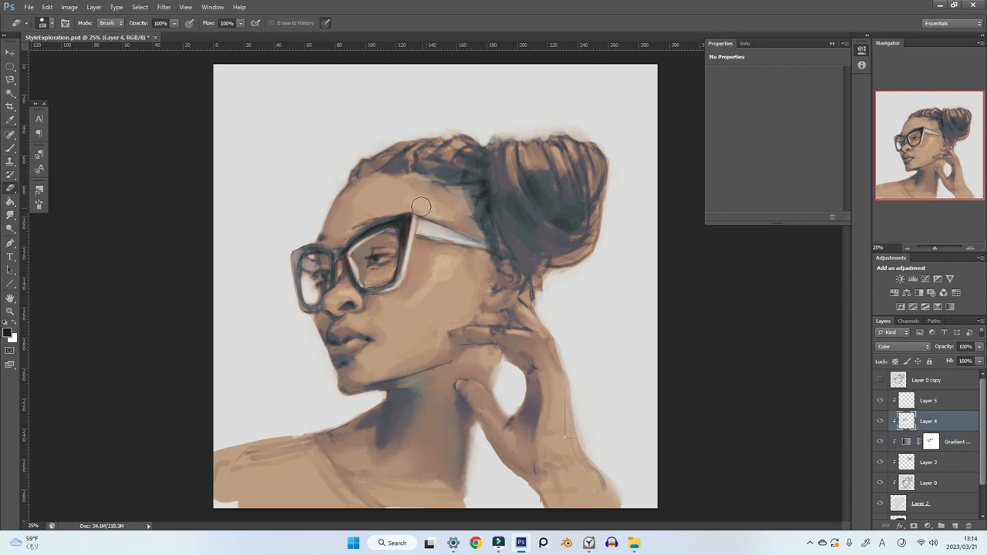
pyautogui.click(928, 441)
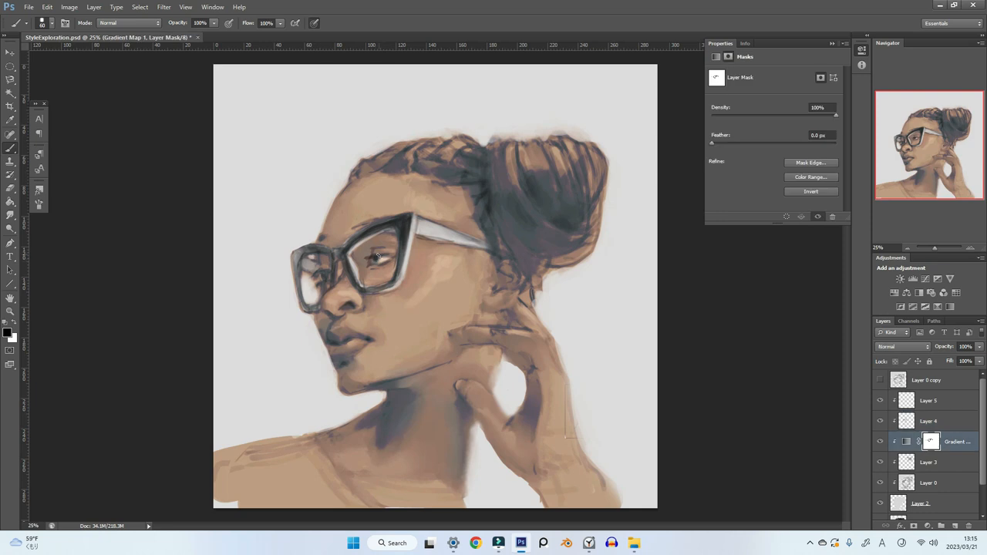
pyautogui.click(928, 421)
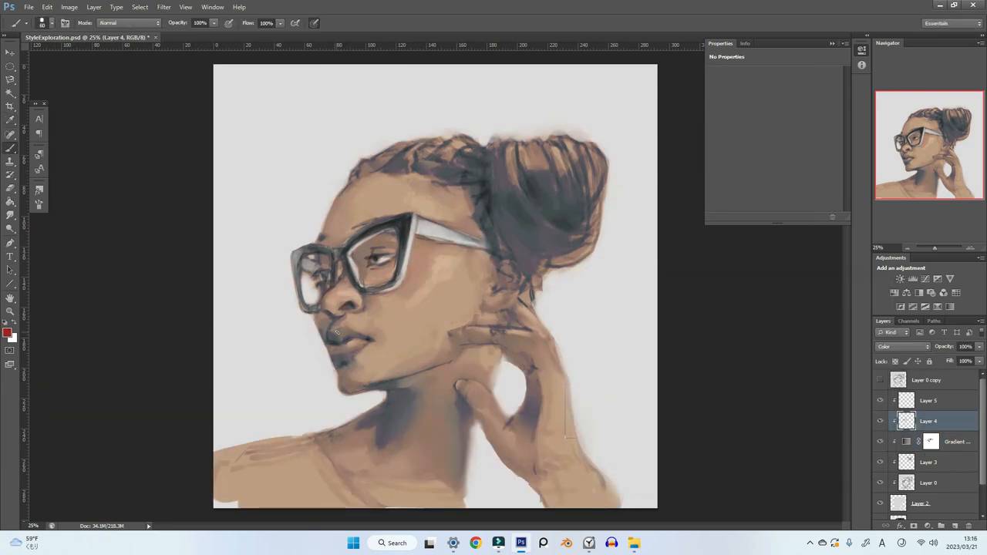
pyautogui.moveTo(339, 340); pyautogui.dragTo(355, 347)
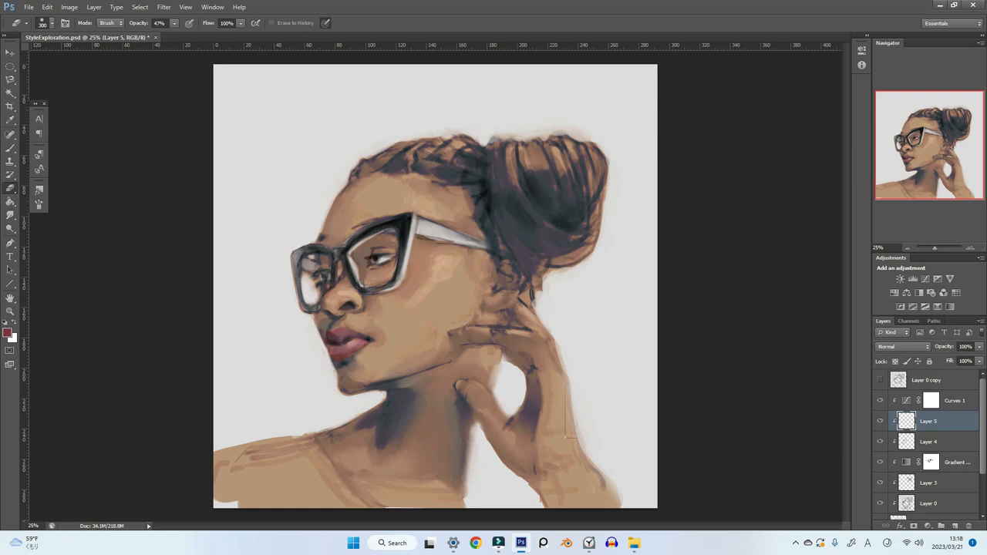
# - Switch to Layer 5, choose a brown foreground, and paint it through the hair bun
pyautogui.click(935, 441)
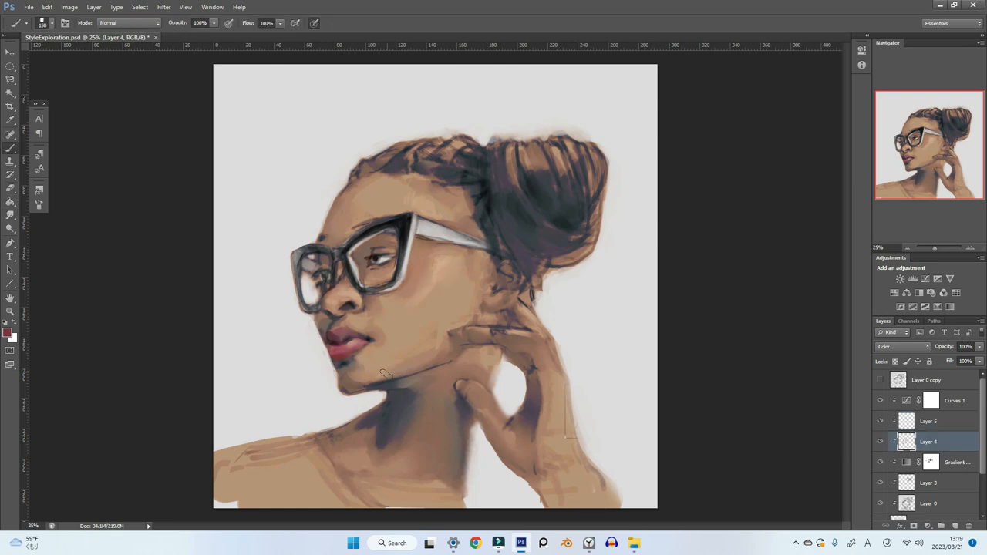
pyautogui.click(953, 461)
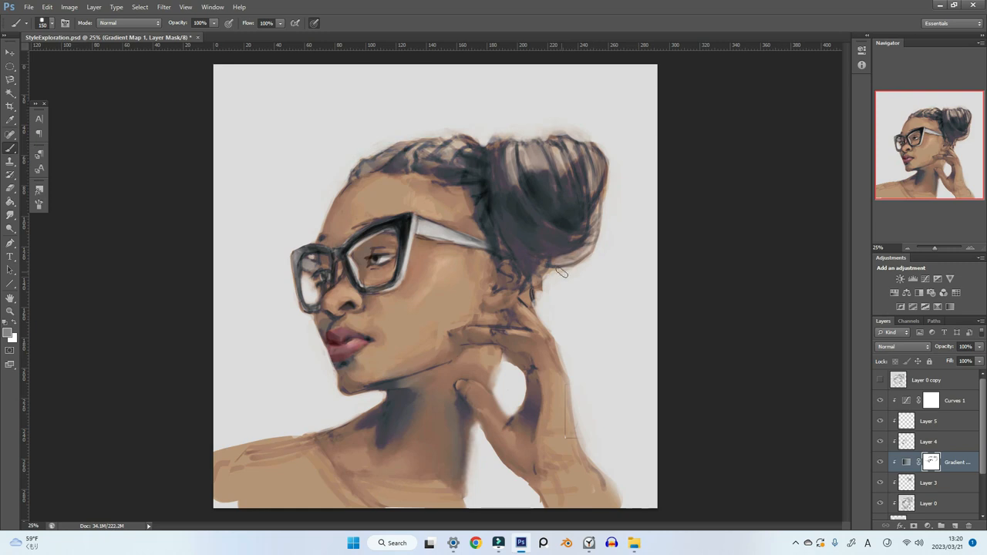
pyautogui.click(941, 441)
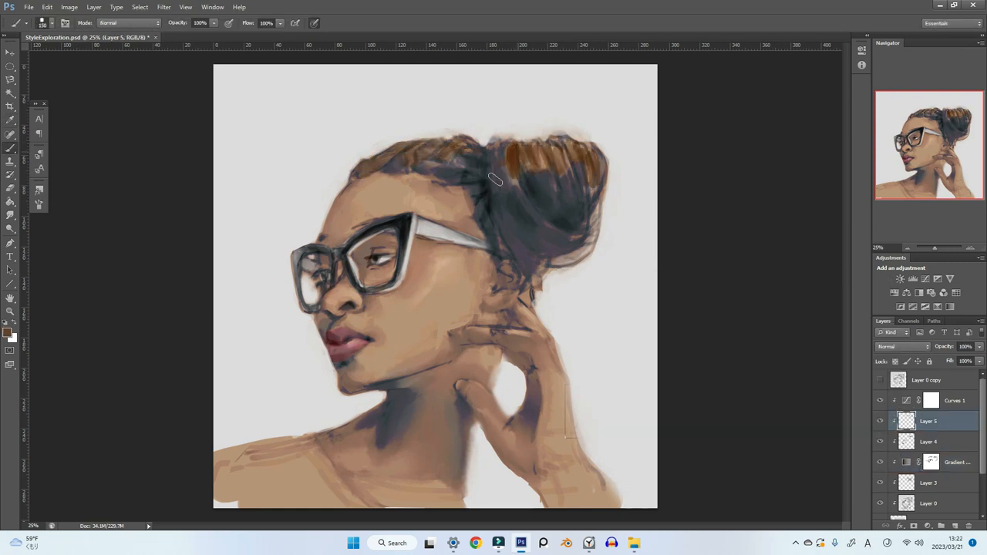
pyautogui.click(8, 332)
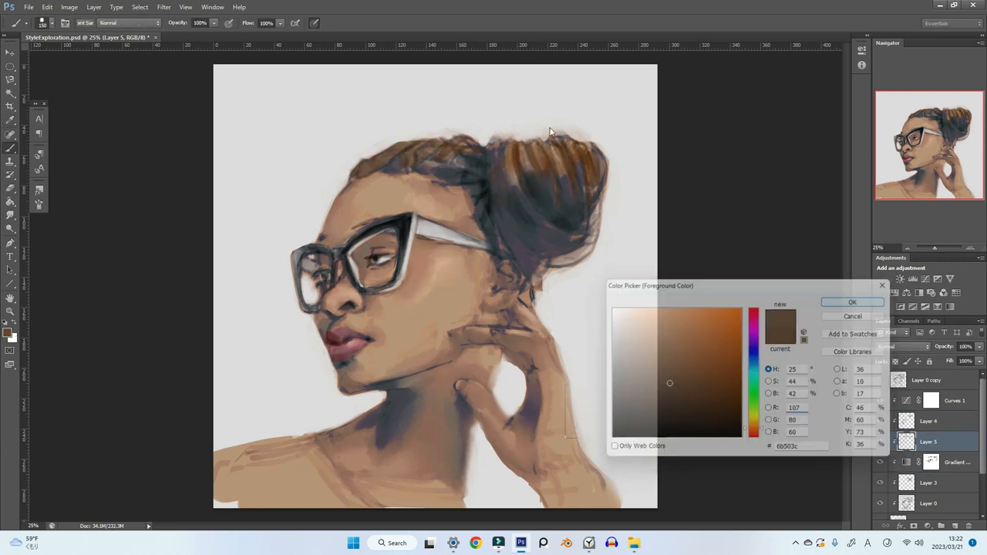
pyautogui.click(852, 302)
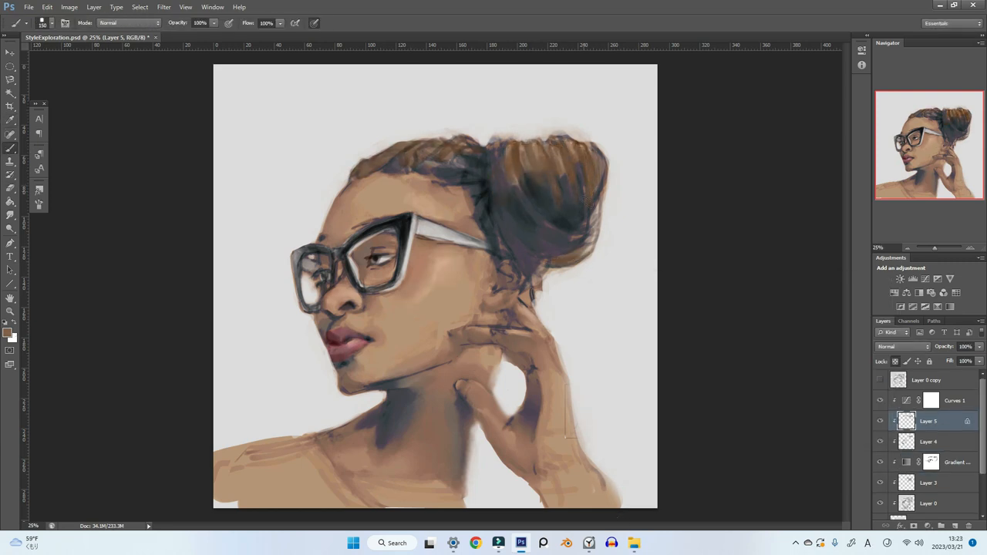
pyautogui.click(940, 441)
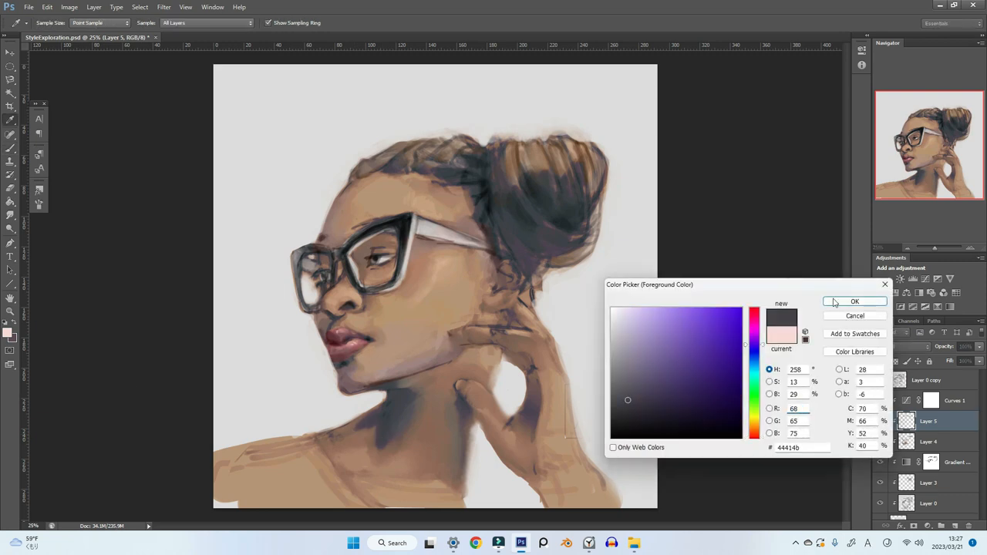
# - Choose a warm skin-tone foreground colour for painting the face and neck
pyautogui.click(854, 301)
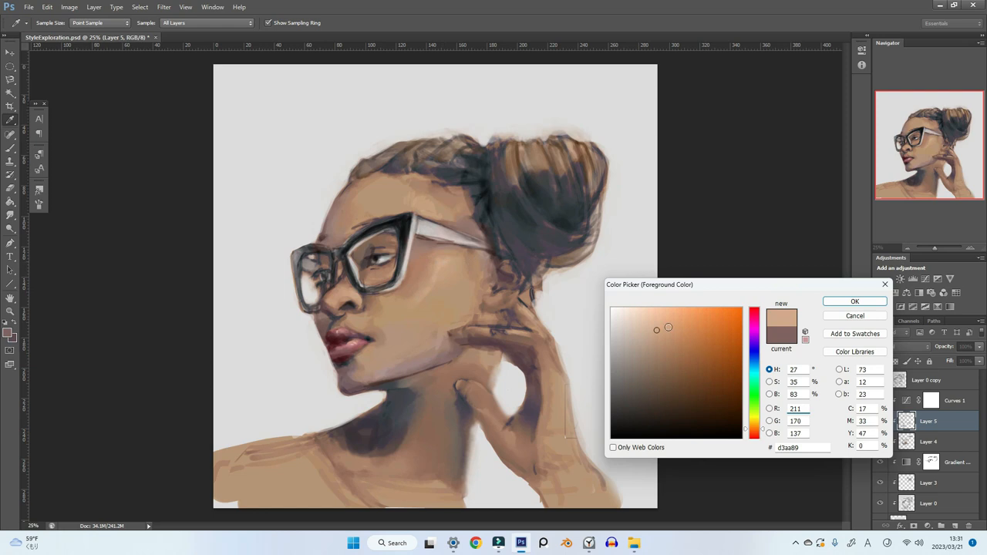
pyautogui.click(854, 300)
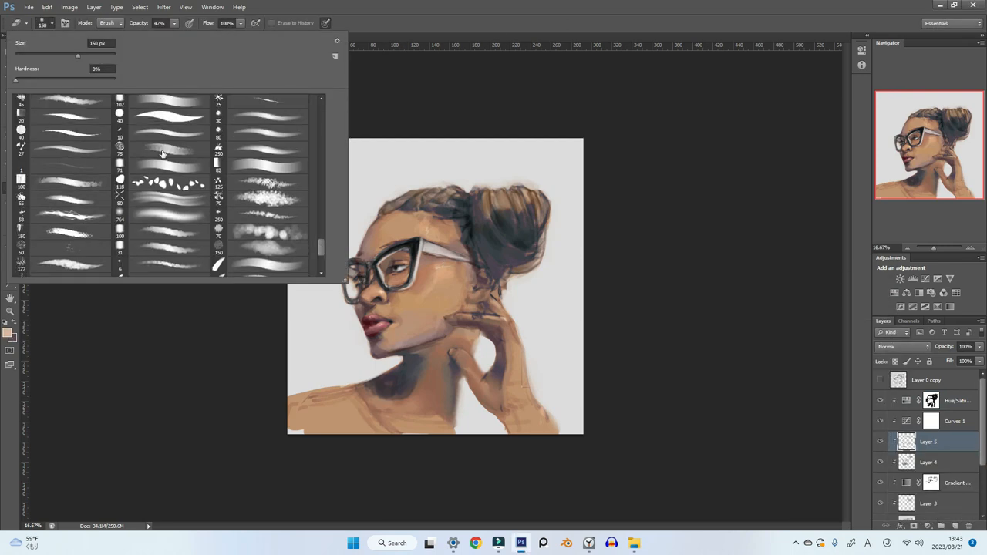
pyautogui.click(162, 152)
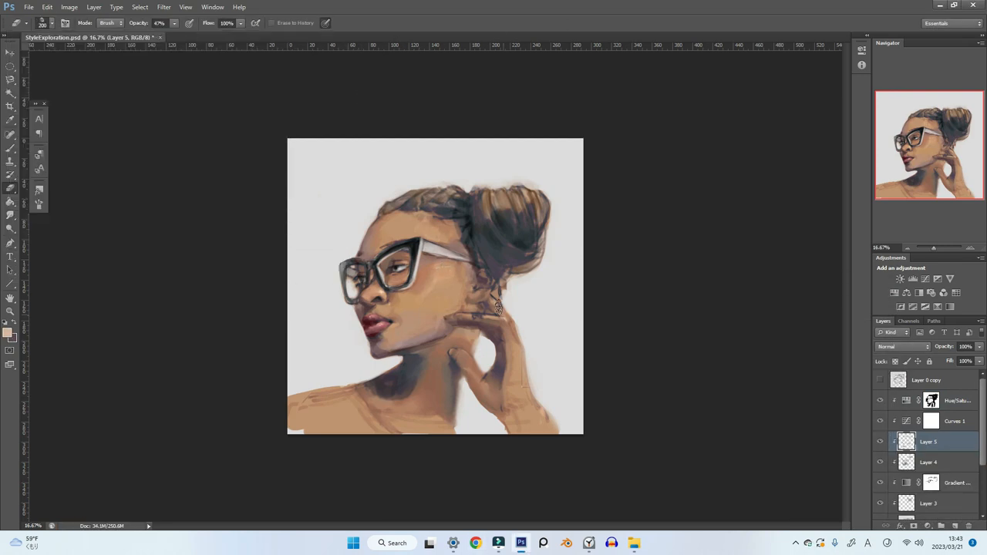
pyautogui.click(928, 462)
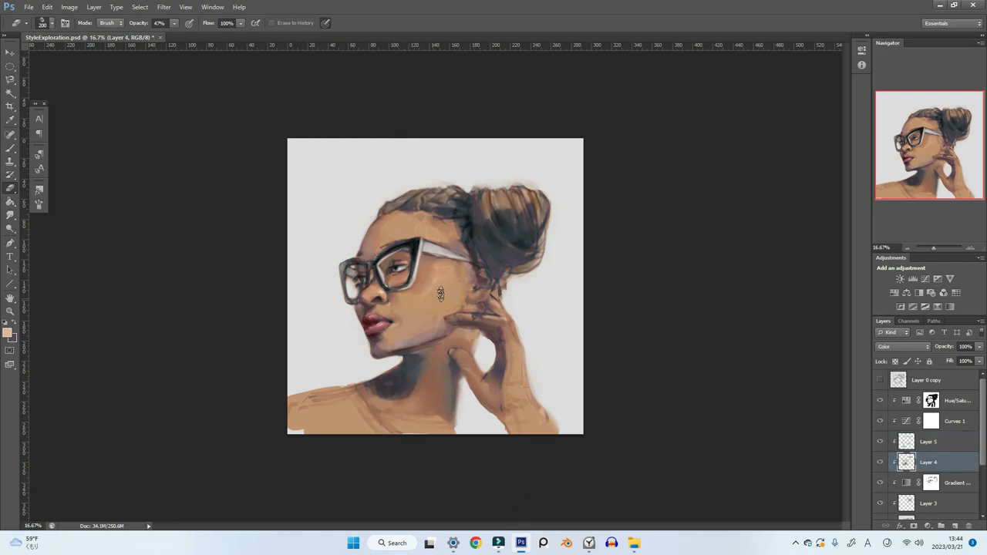
pyautogui.click(939, 441)
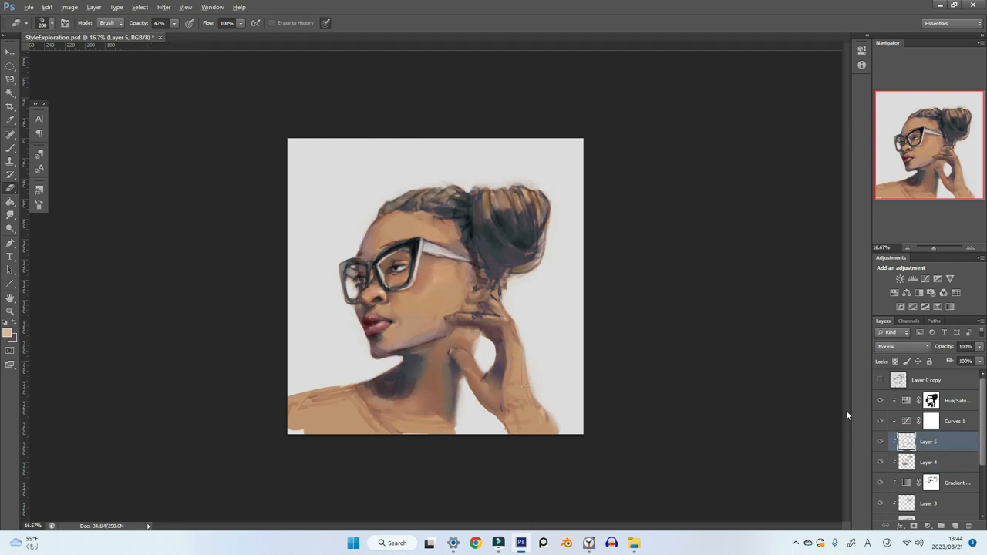
pyautogui.click(950, 462)
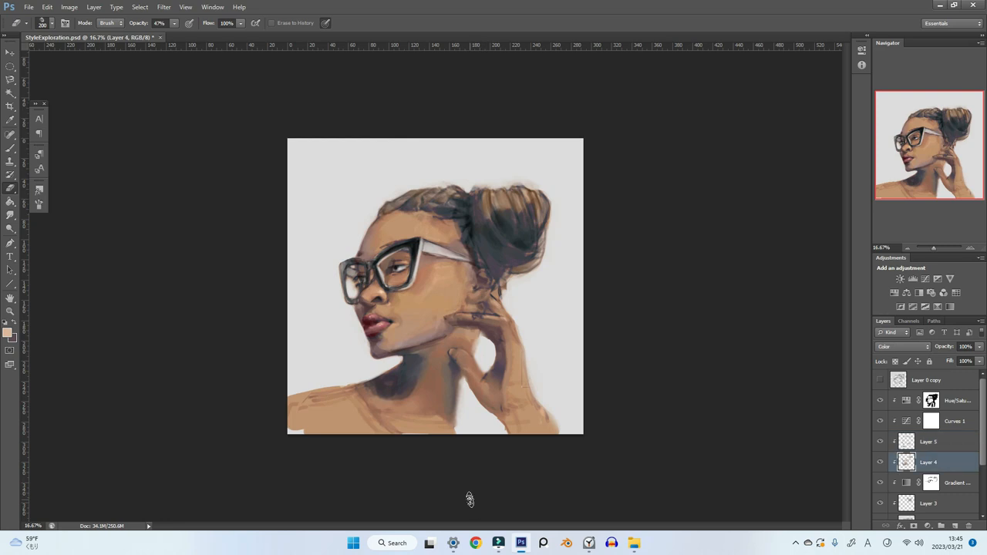
pyautogui.click(929, 441)
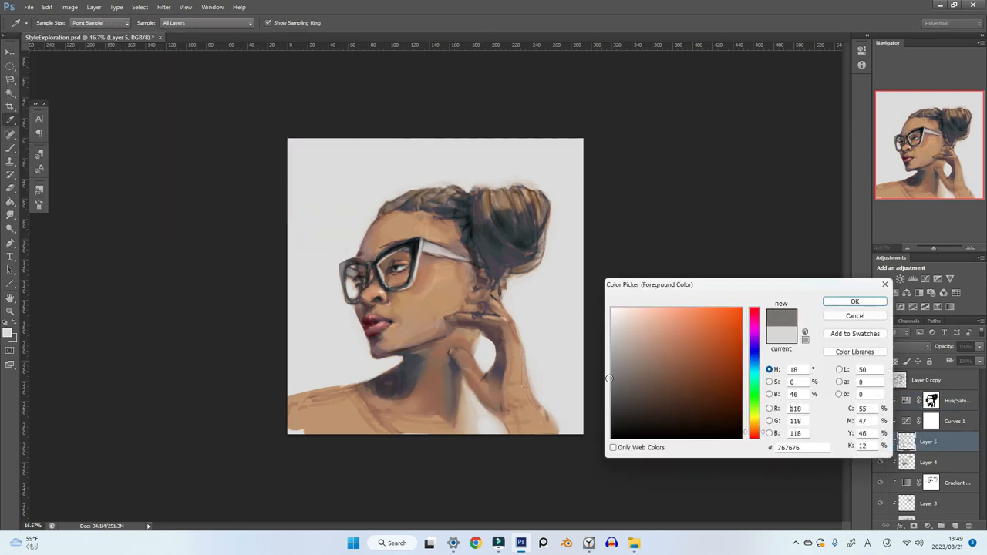
# - Pick a red foreground for the shirt and smudge-blend the brushstrokes around the hand
pyautogui.click(855, 301)
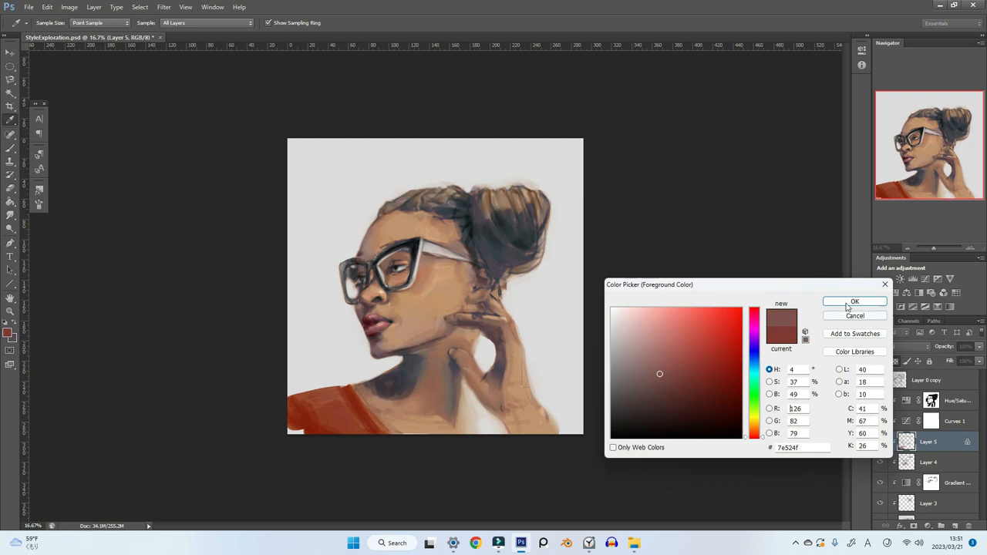
pyautogui.click(854, 301)
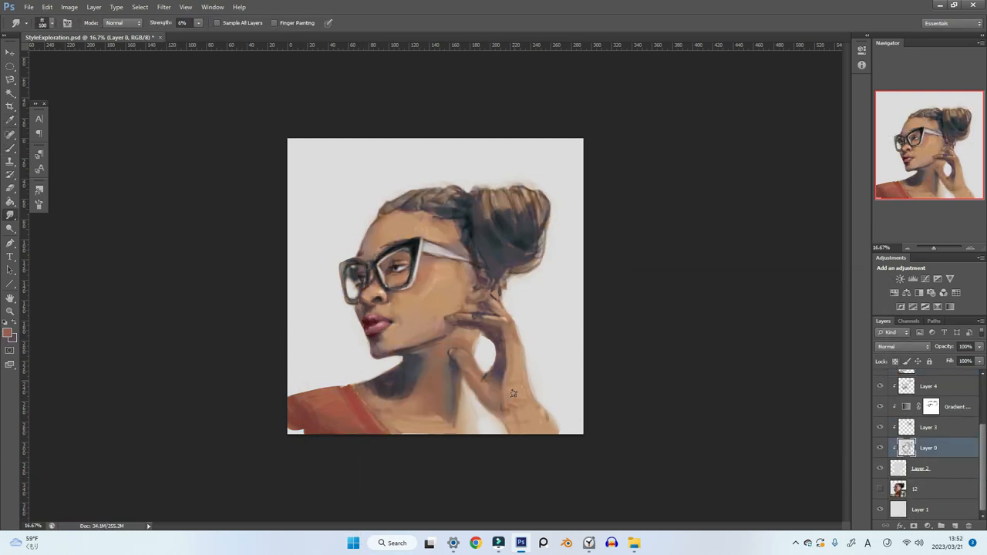
pyautogui.moveTo(513, 393); pyautogui.dragTo(540, 428)
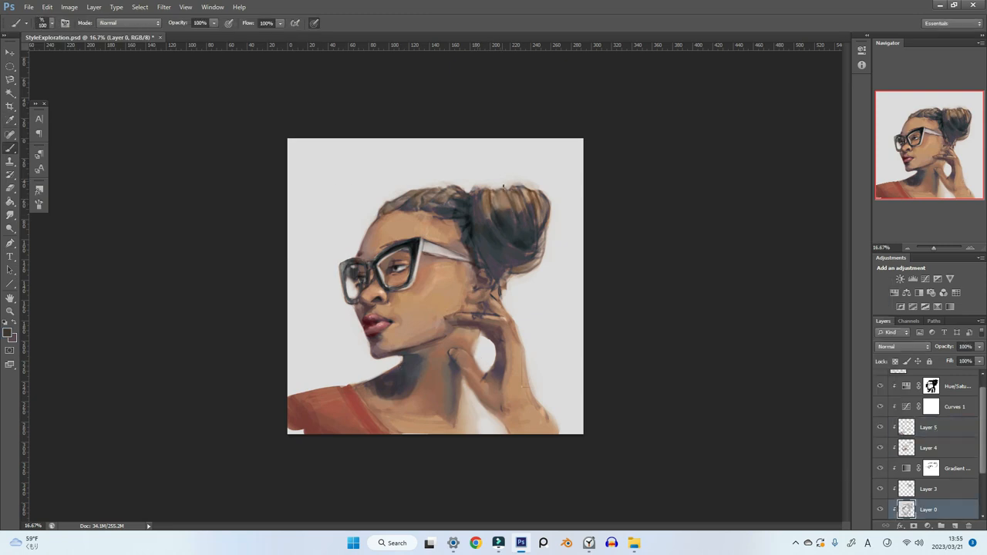
pyautogui.click(928, 426)
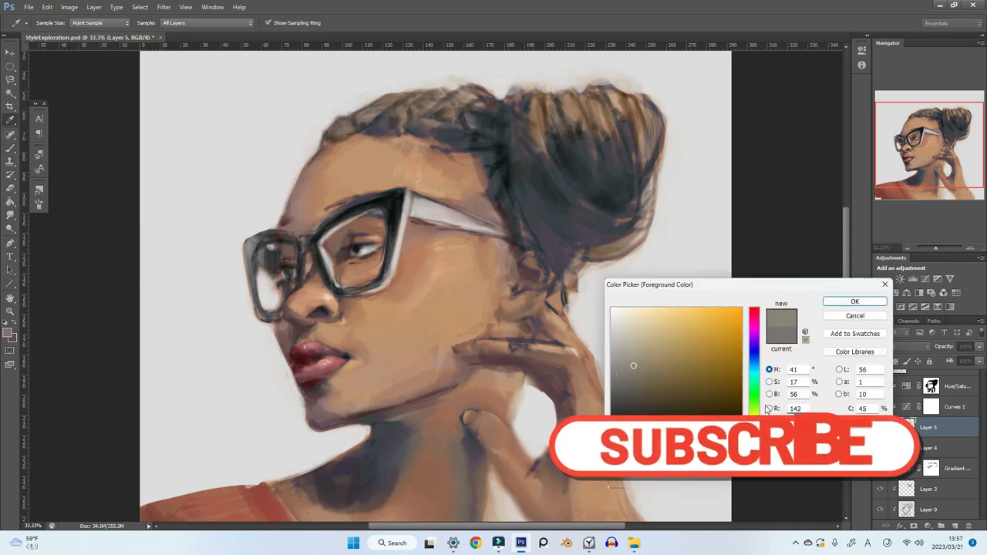
pyautogui.click(854, 301)
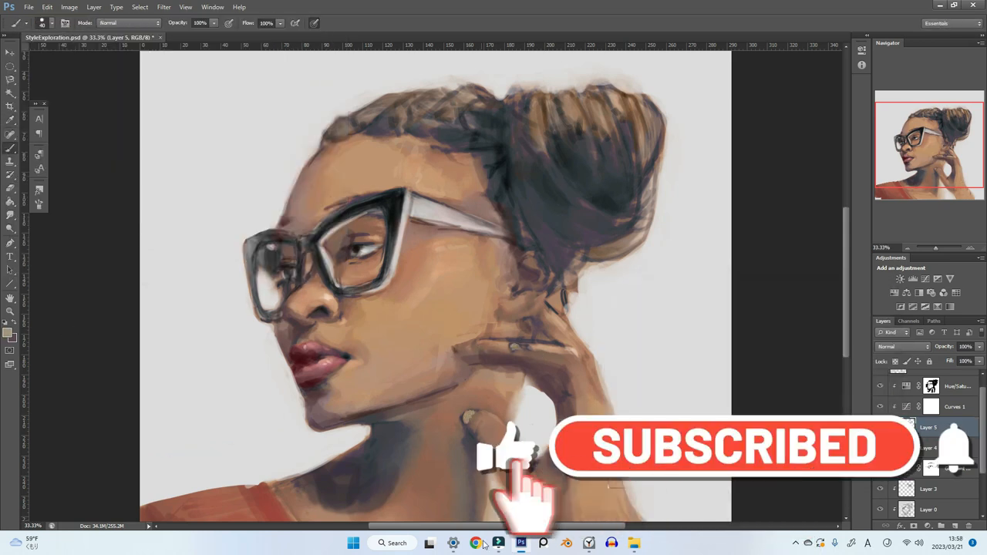